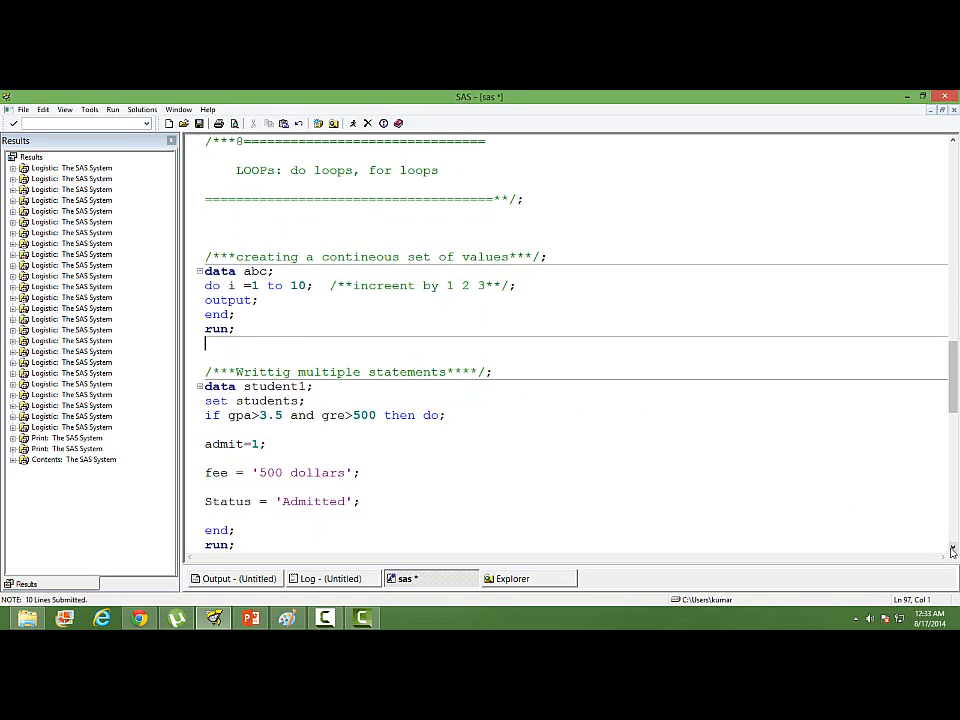
Scroll to the abc data step and highlight it from its comment line through run;.
scroll("down", 3)
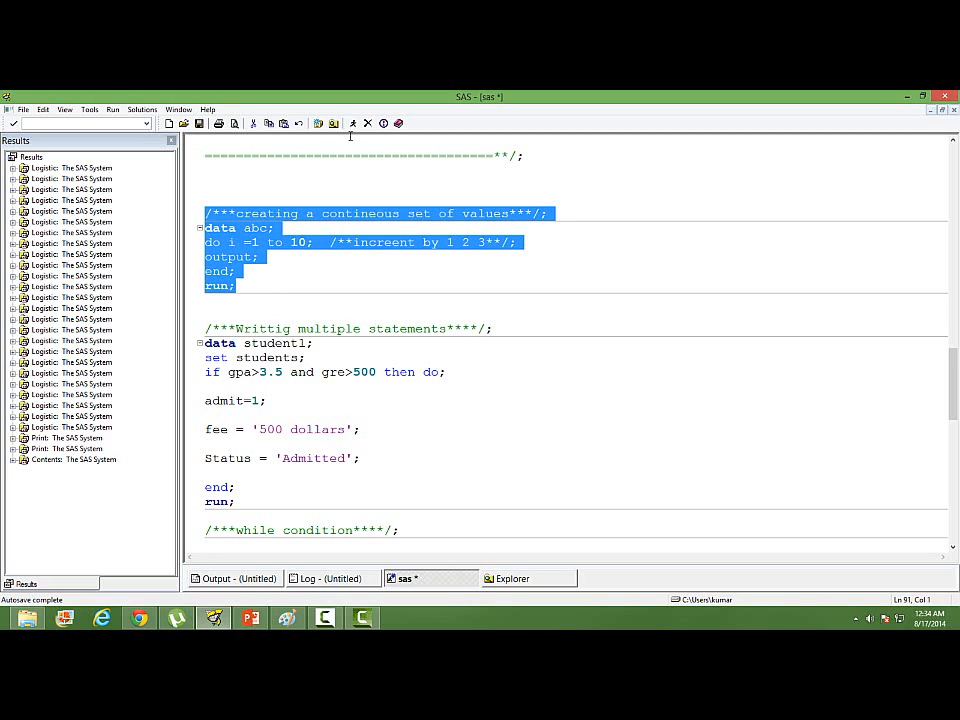
Submit the abc step, view Work.Abc listing i = 1 to 10, then return to the editor.
left_click(352, 123)
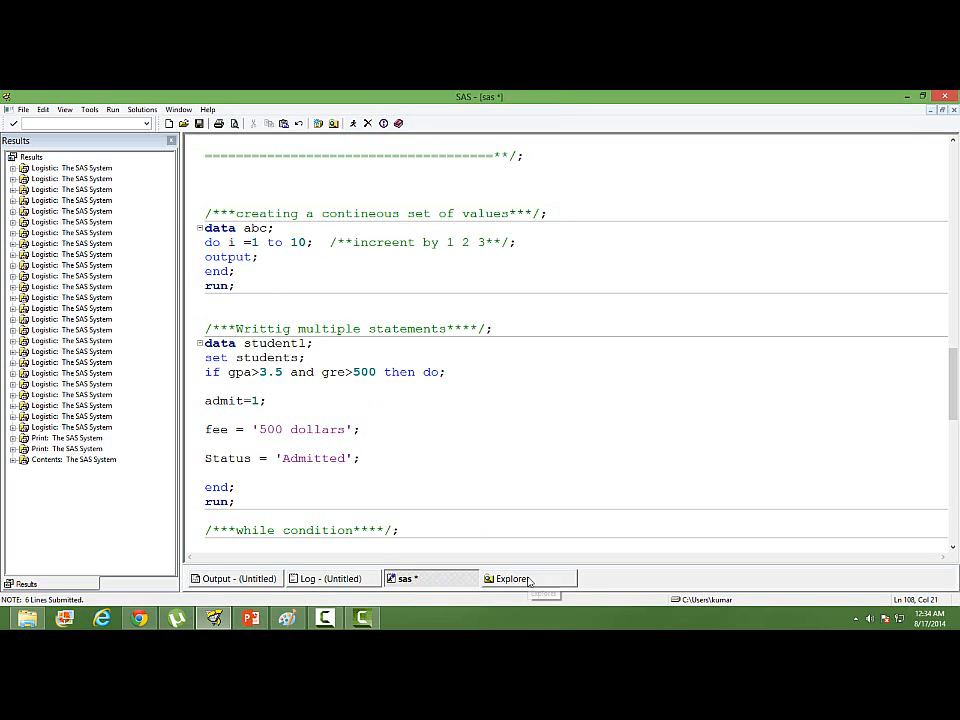
left_click(511, 578)
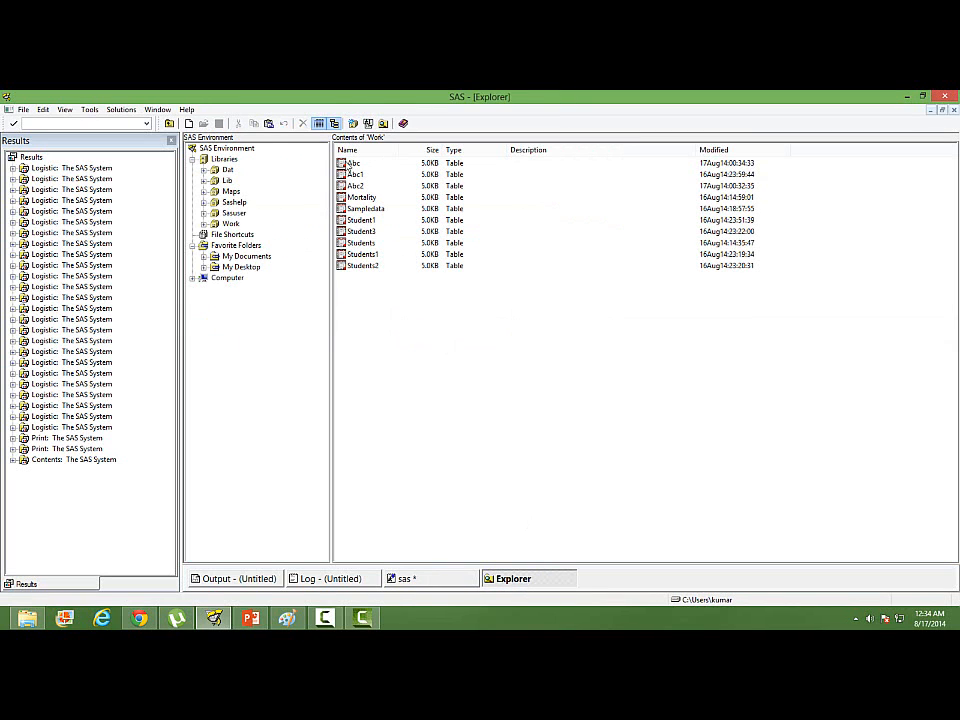
double_click(353, 162)
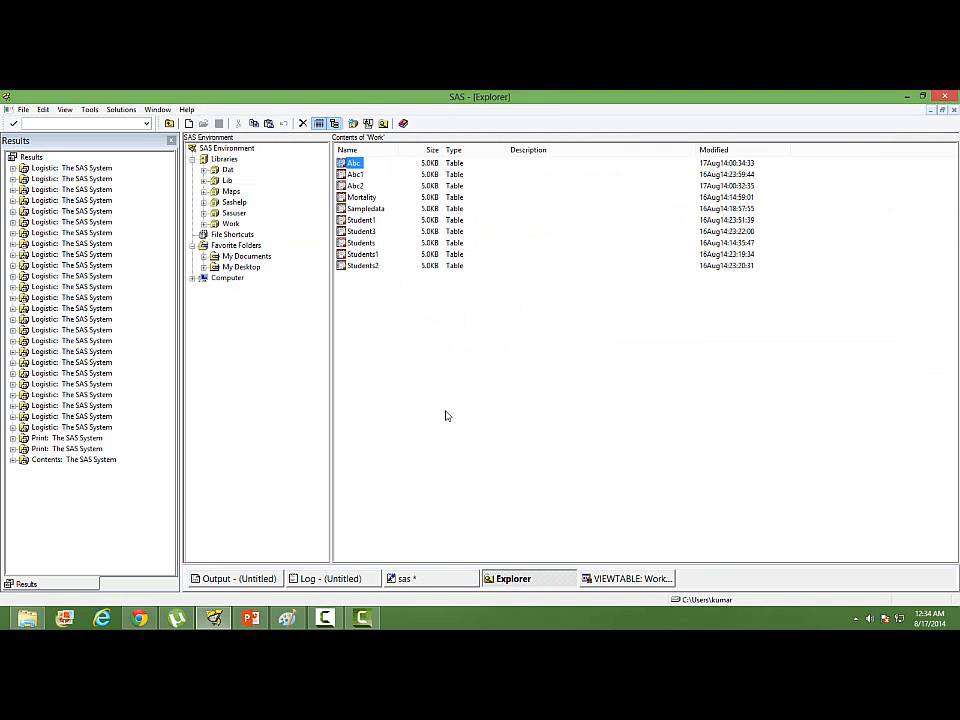
double_click(354, 162)
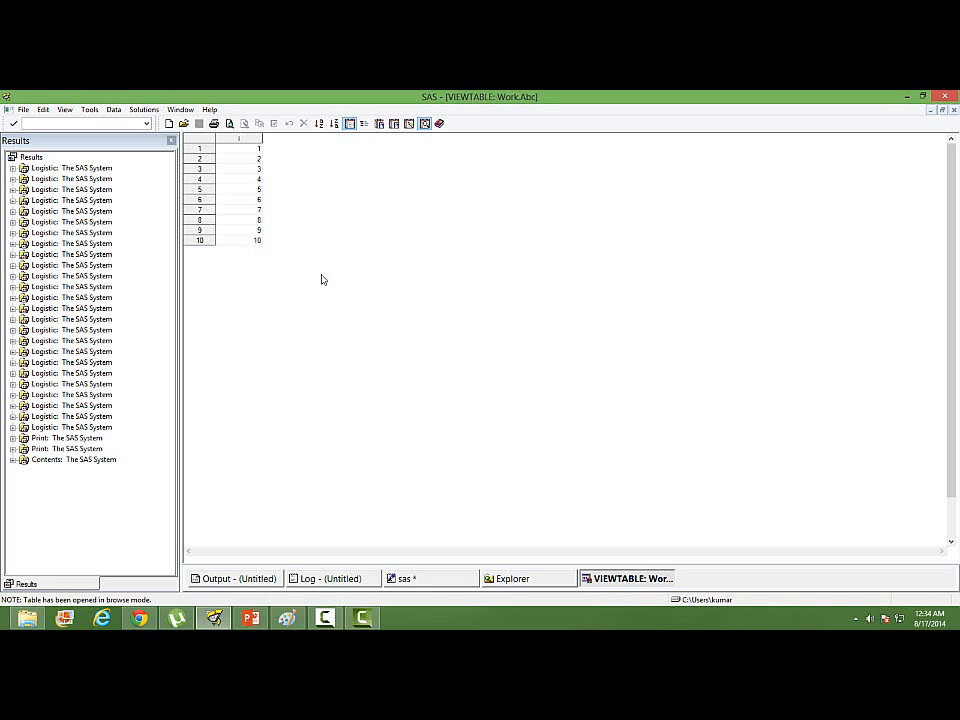
left_click(512, 578)
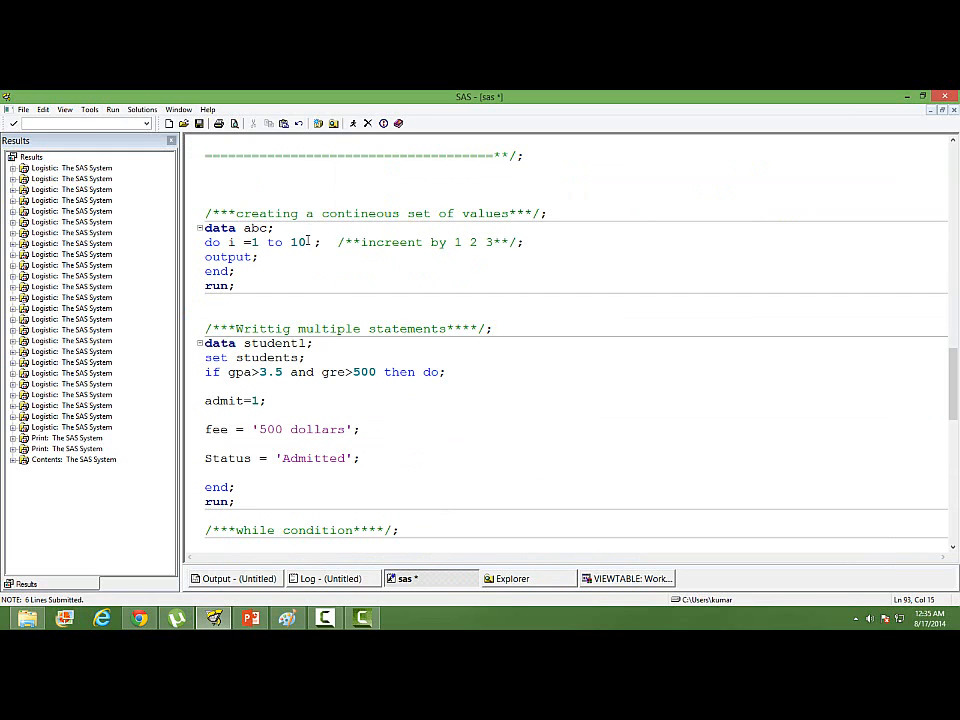
Add 'by 2' to the abc do statement and resubmit the highlighted abc step.
type("by")
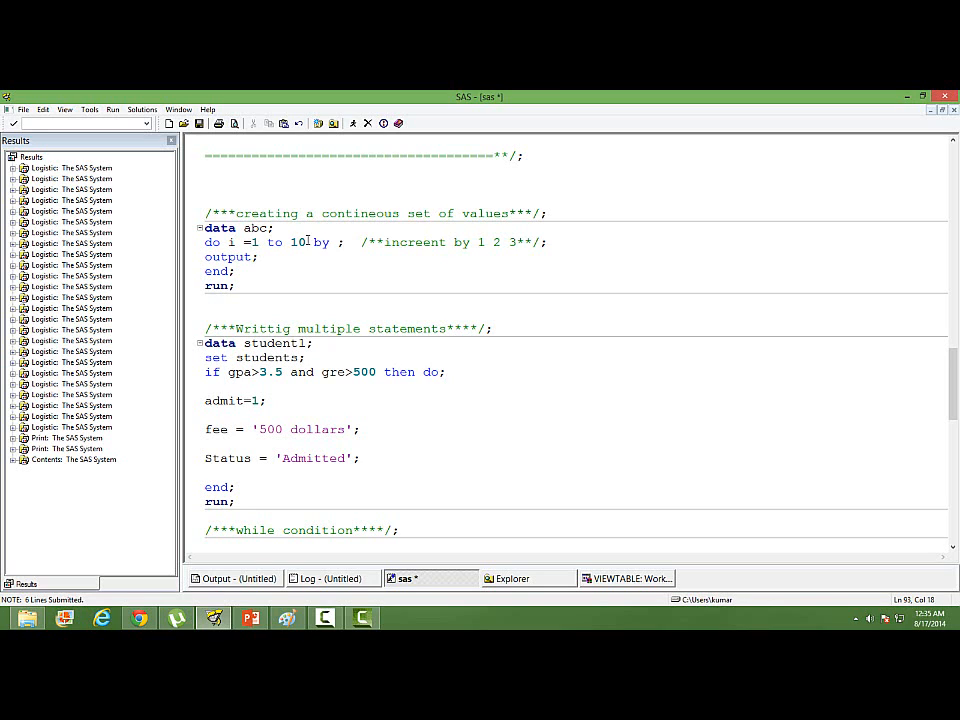
type("2")
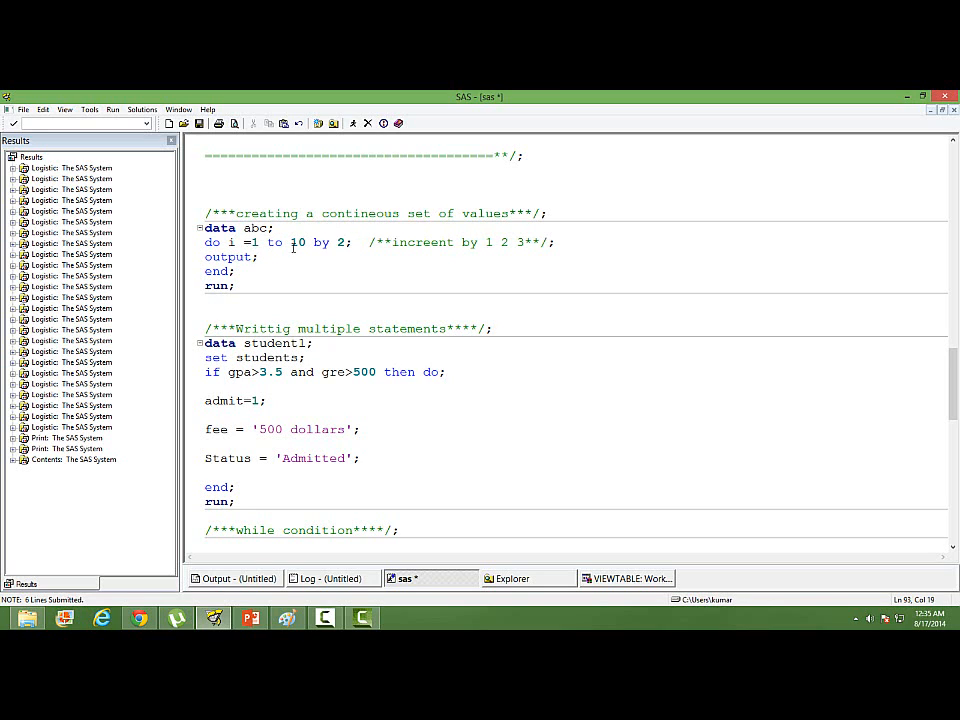
left_click(253, 291)
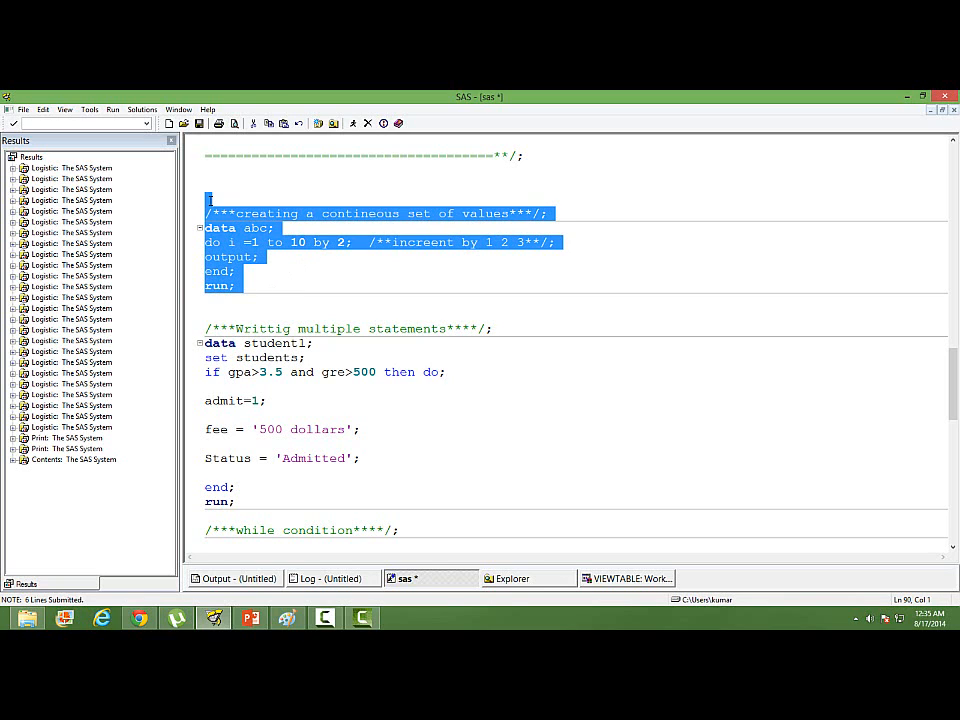
left_click(352, 123)
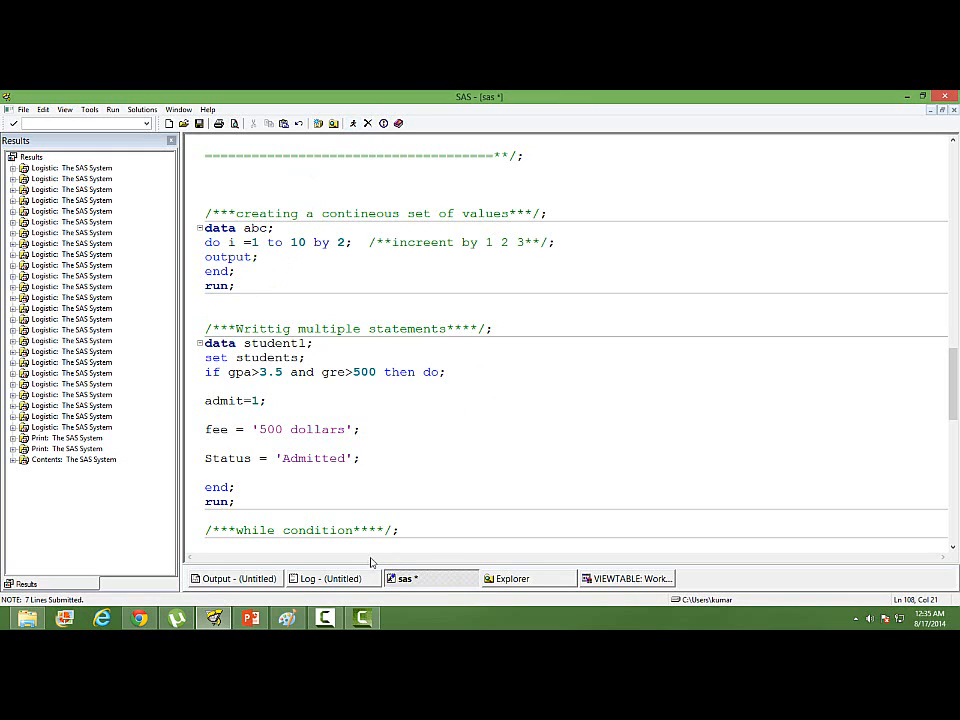
mouse_move(627, 578)
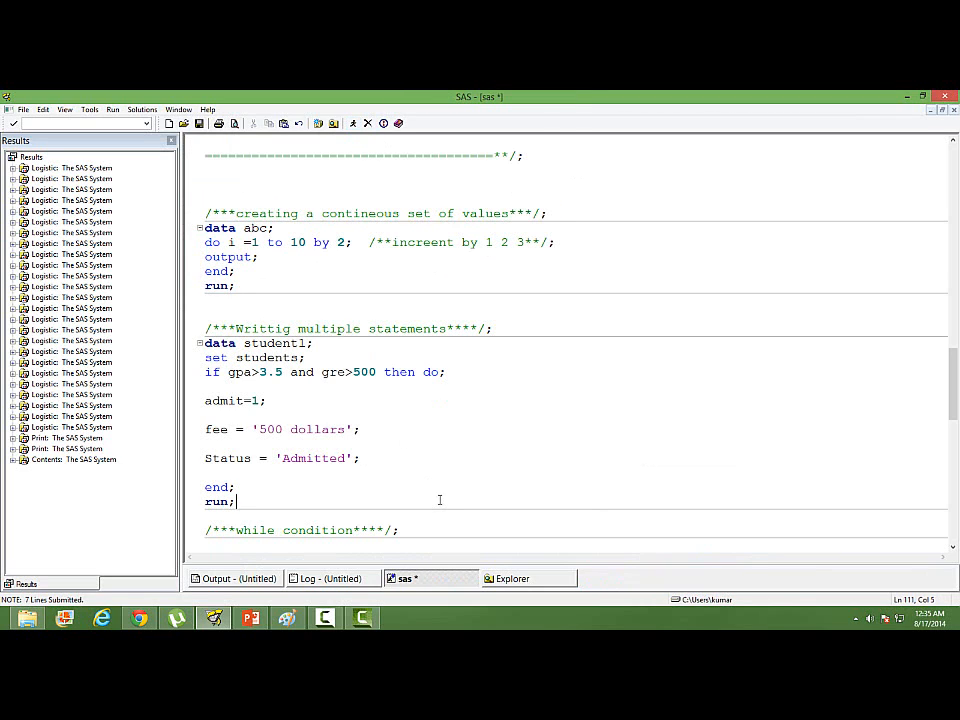
View Work.Abc showing i = 1, 3, 5, 7, 9, close the table, and return to code.
left_click(512, 578)
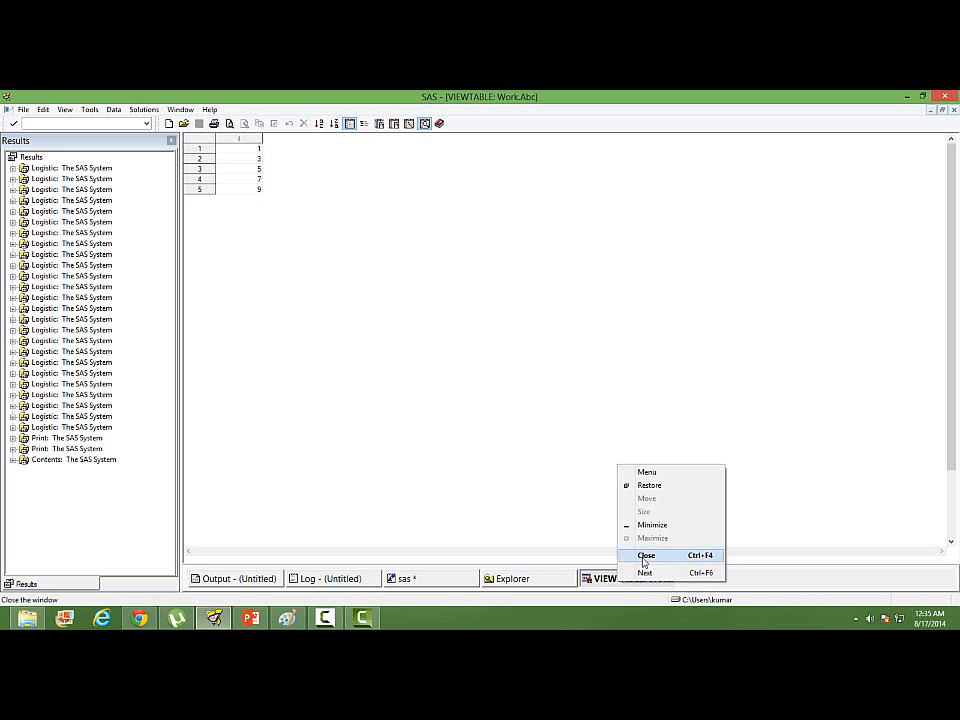
left_click(646, 555)
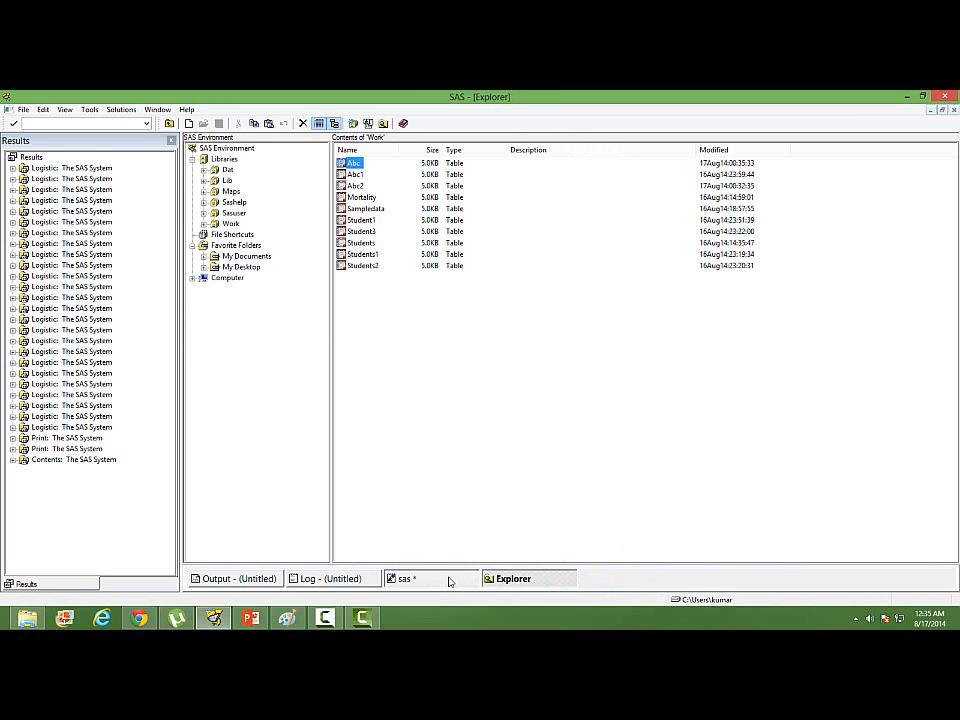
left_click(405, 578)
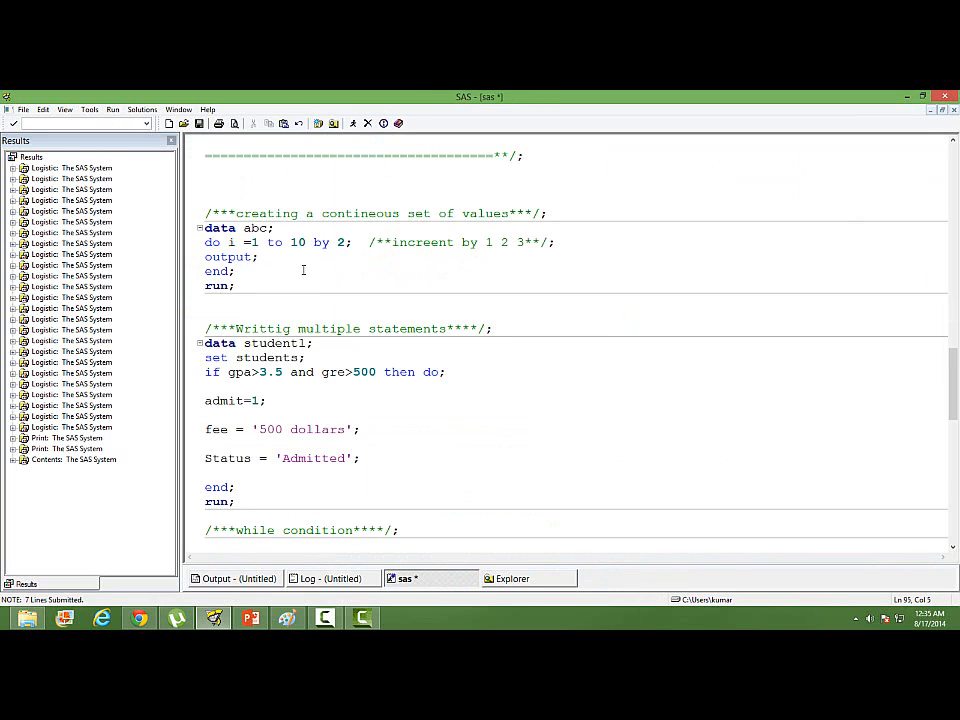
mouse_move(295, 320)
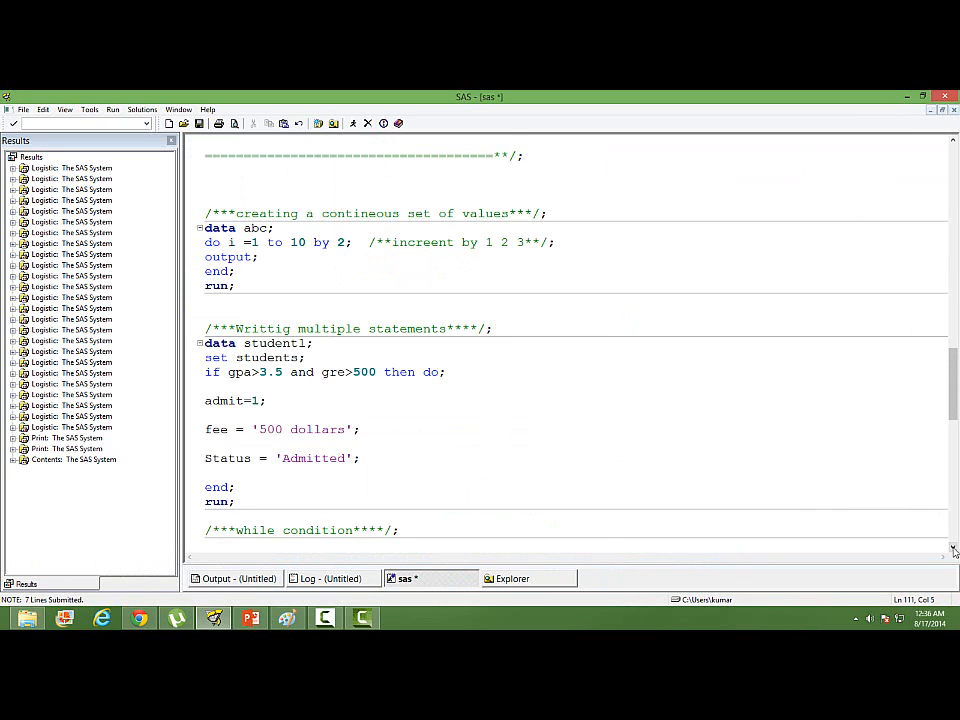
scroll("down", 3)
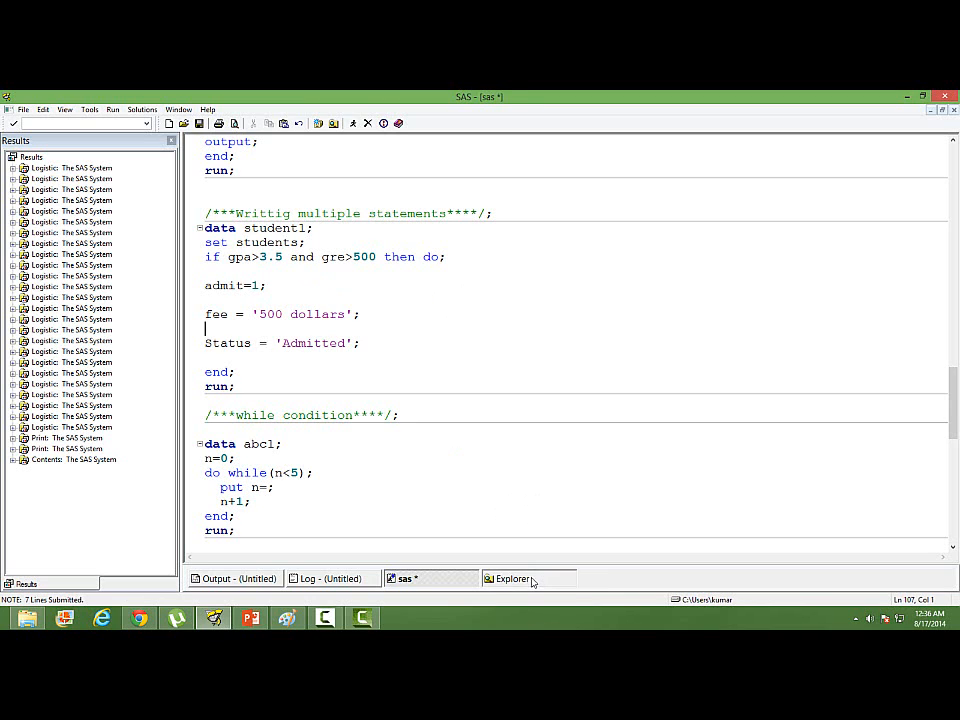
left_click(512, 578)
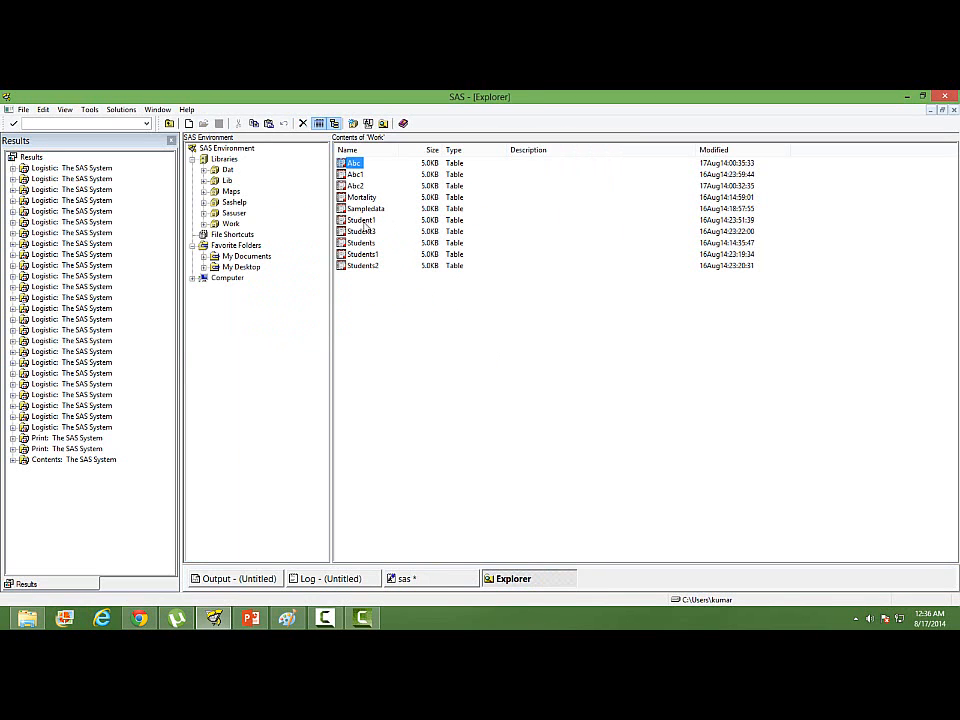
double_click(351, 162)
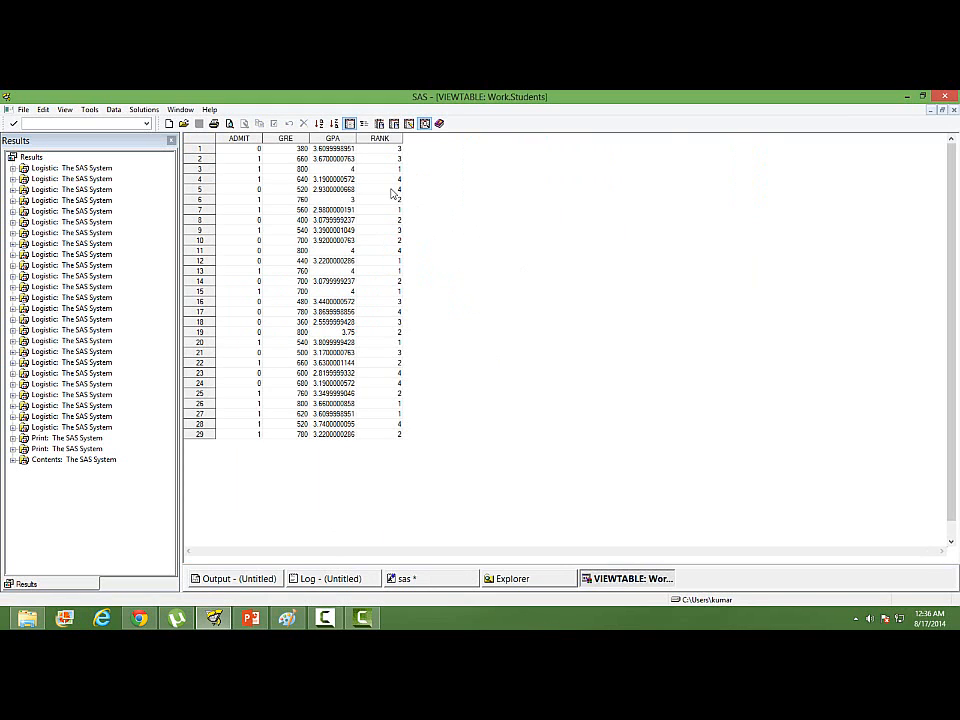
mouse_move(213, 147)
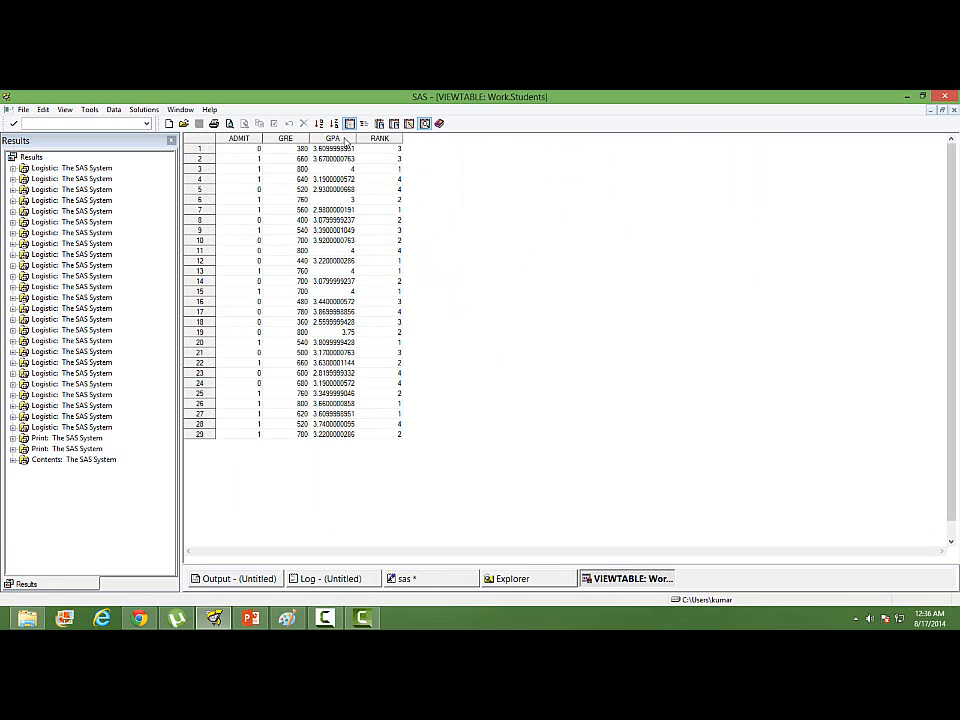
mouse_move(548, 490)
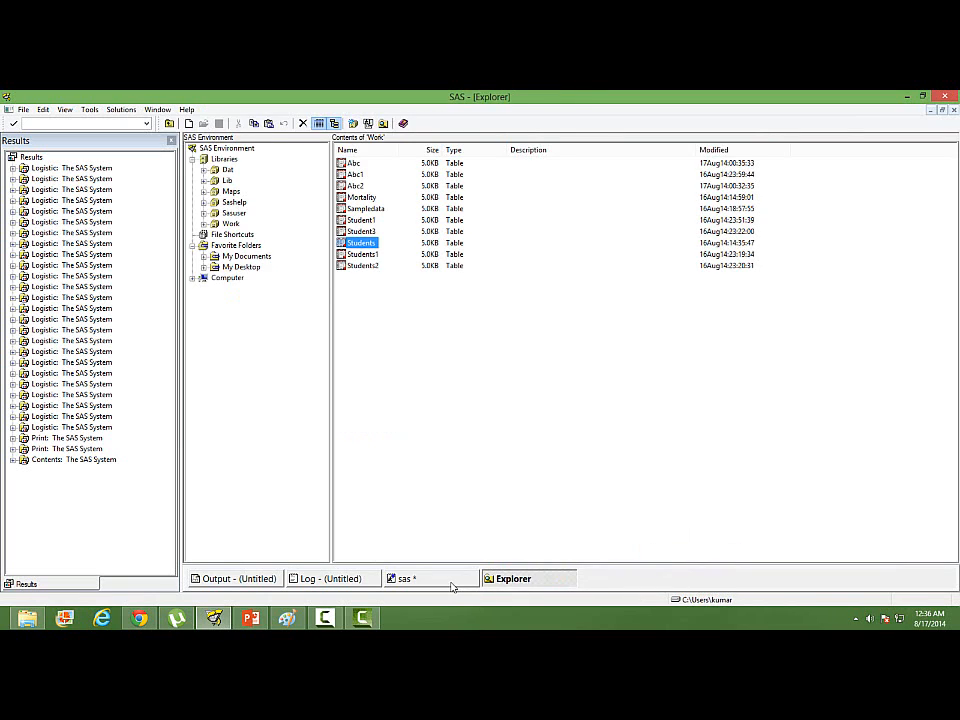
left_click(404, 578)
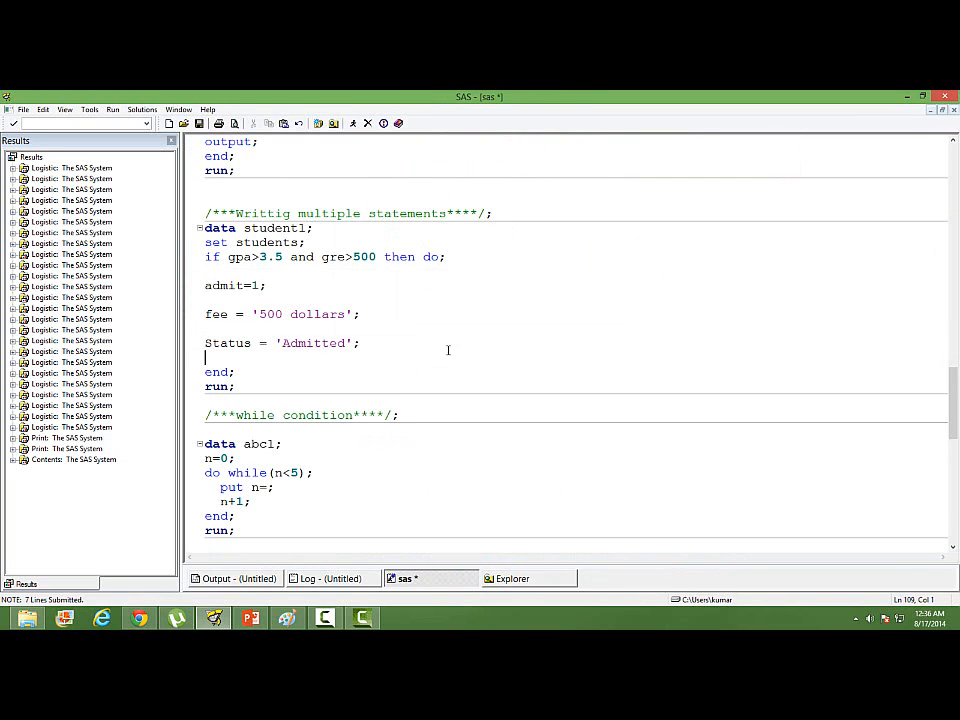
mouse_move(258, 242)
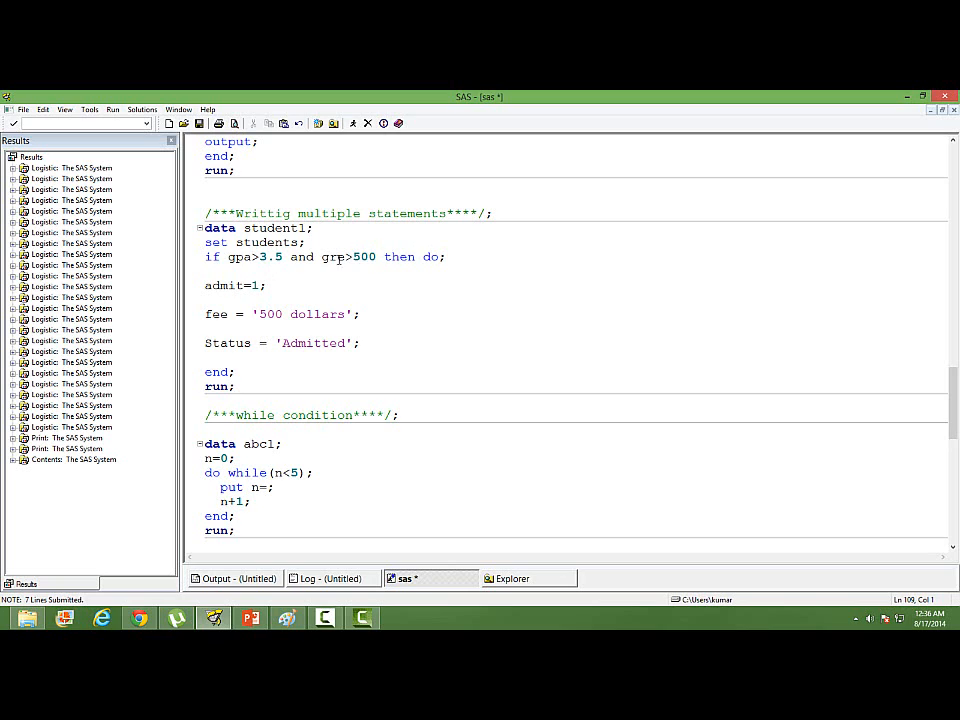
left_click_drag(228, 257, 342, 257)
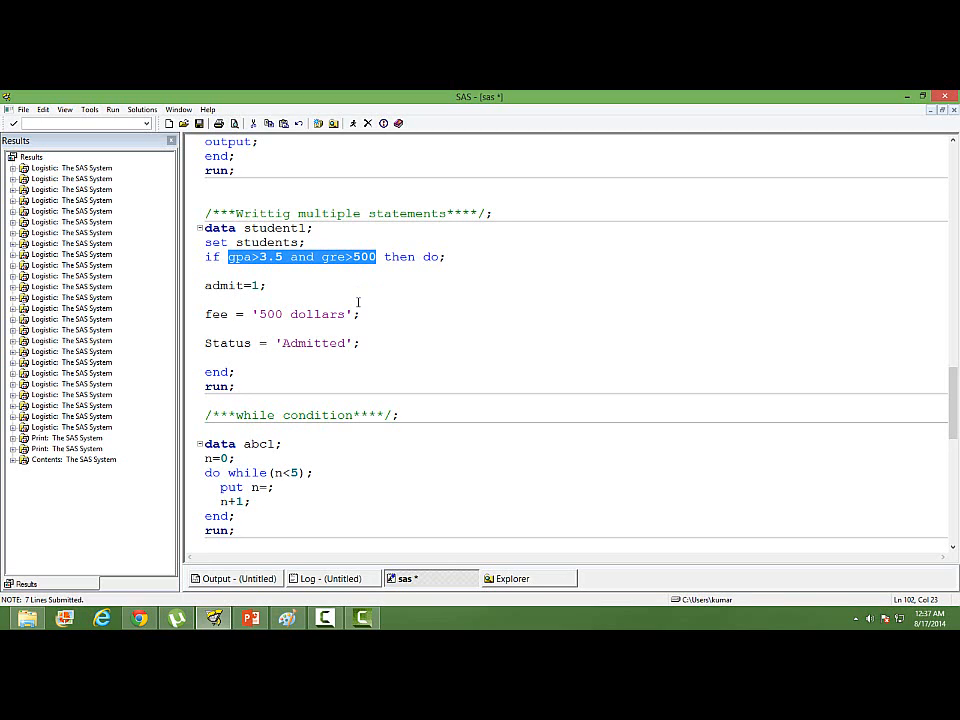
left_click(288, 257)
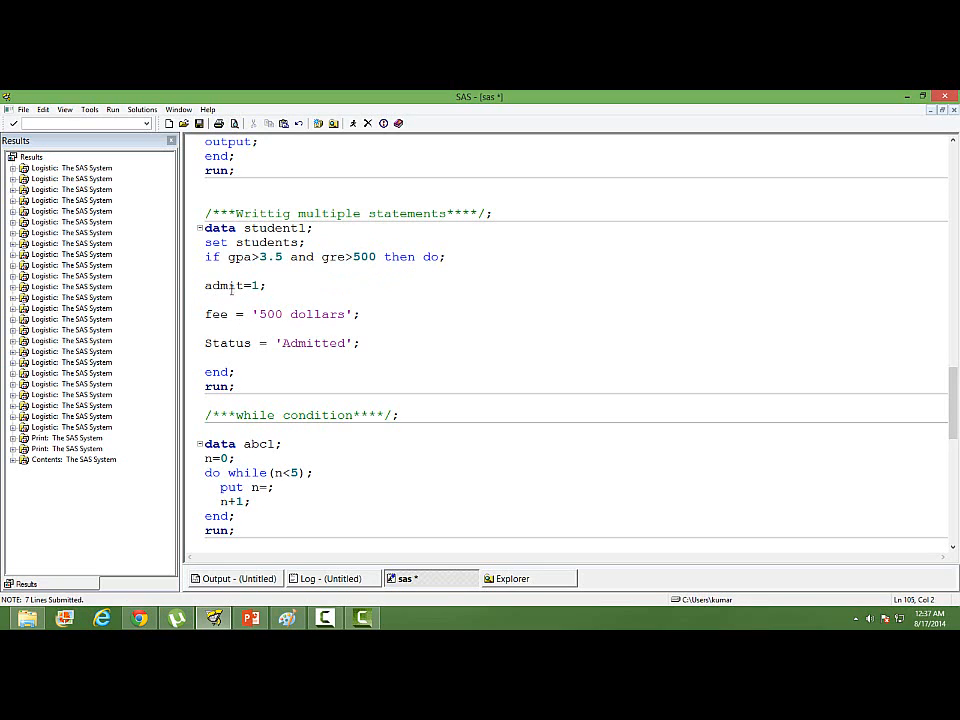
double_click(223, 285)
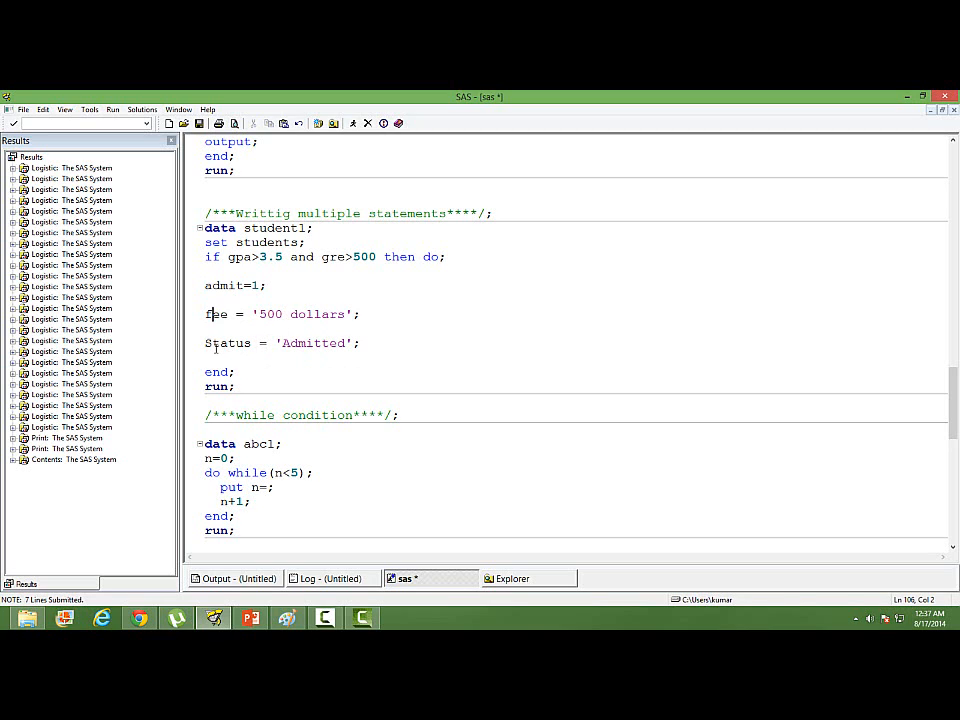
left_click(228, 343)
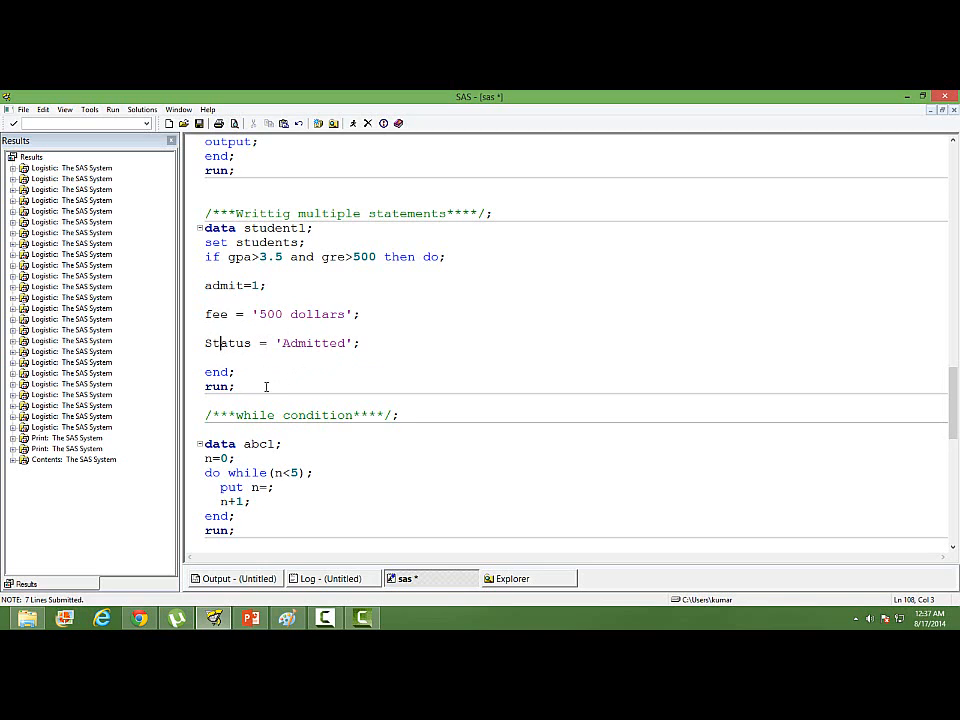
left_click_drag(205, 199, 227, 242)
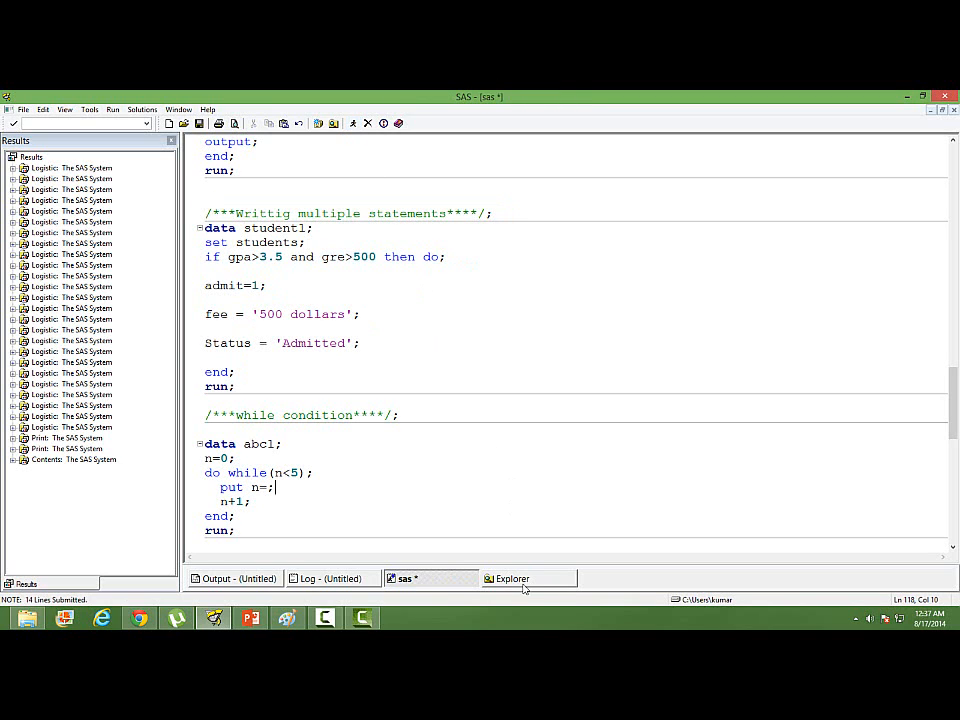
left_click(512, 578)
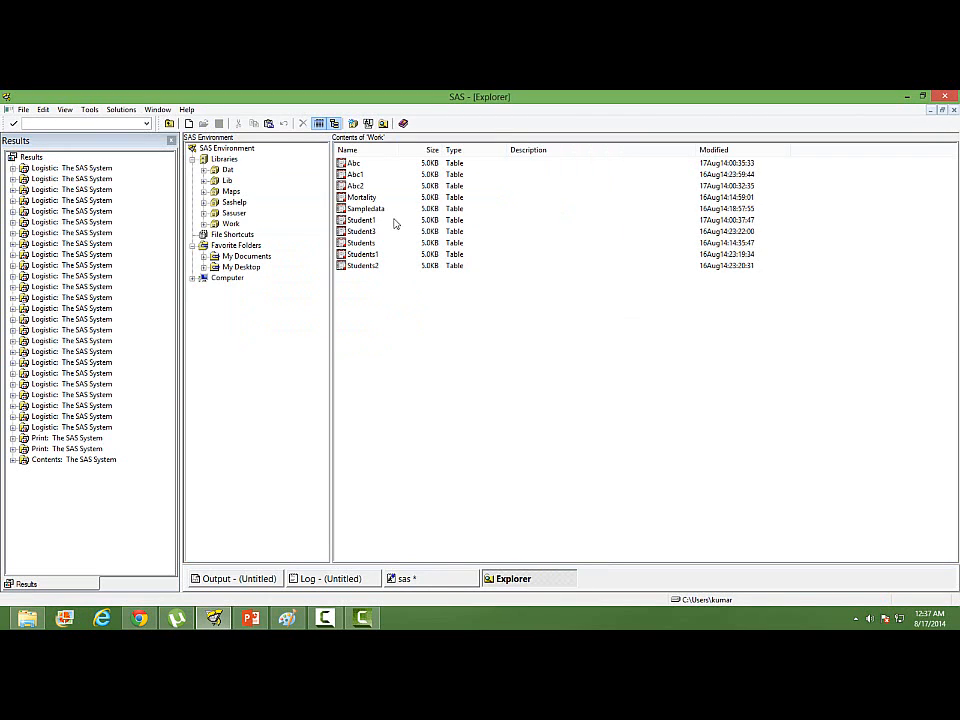
double_click(361, 219)
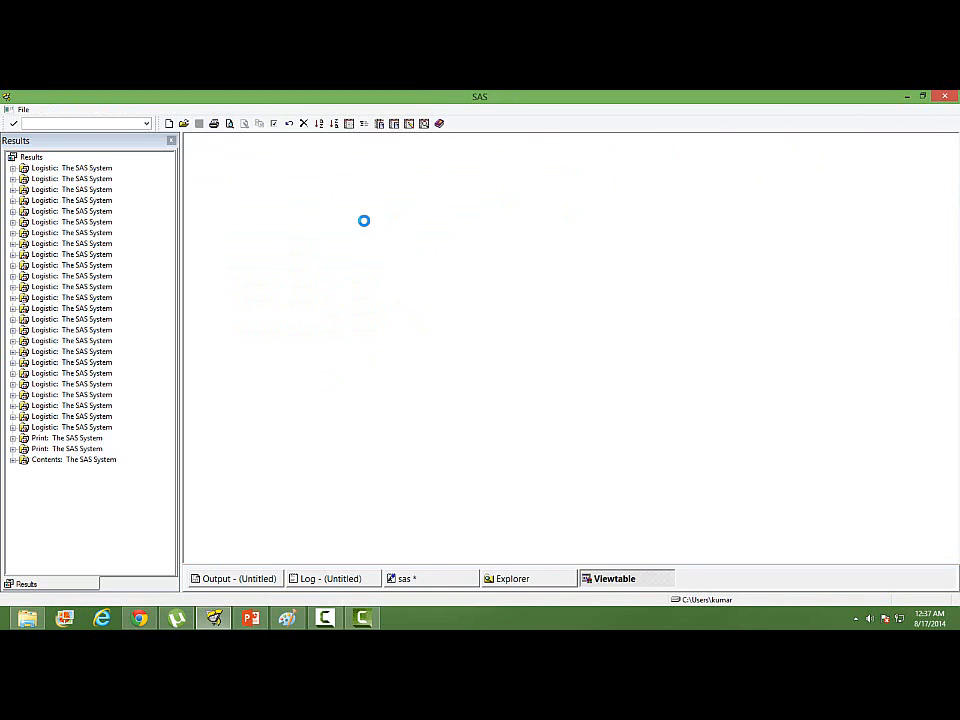
left_click(512, 578)
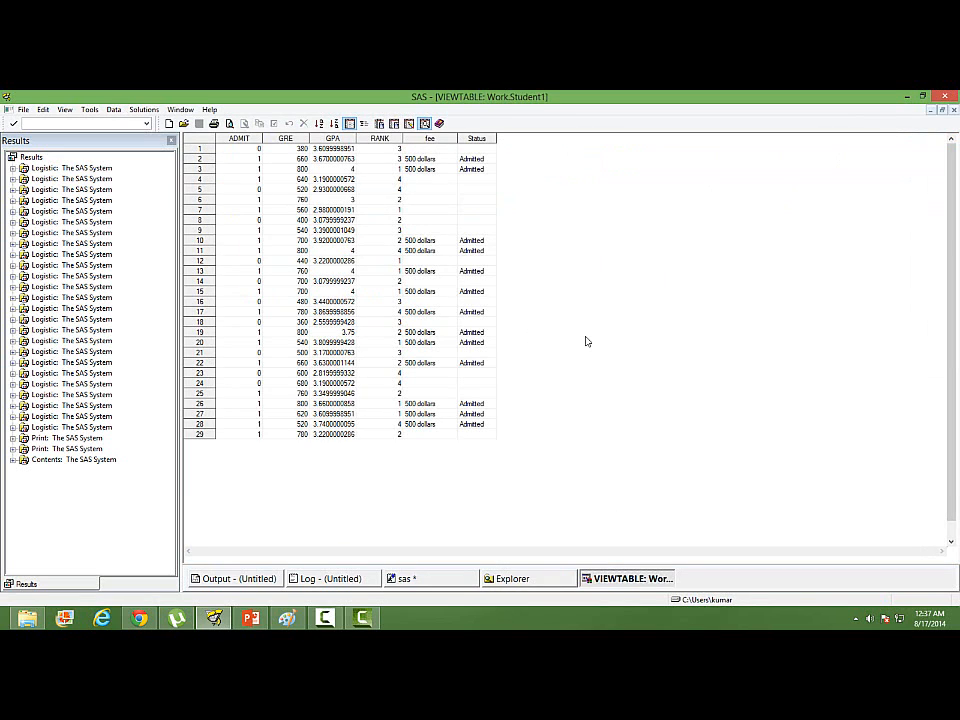
mouse_move(287, 153)
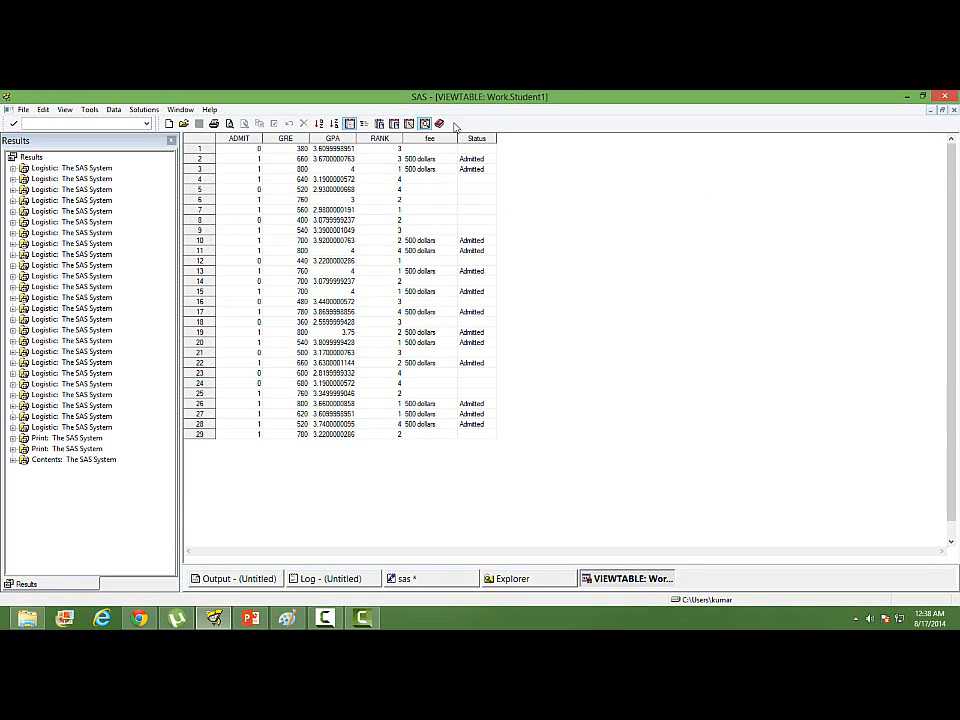
mouse_move(438, 165)
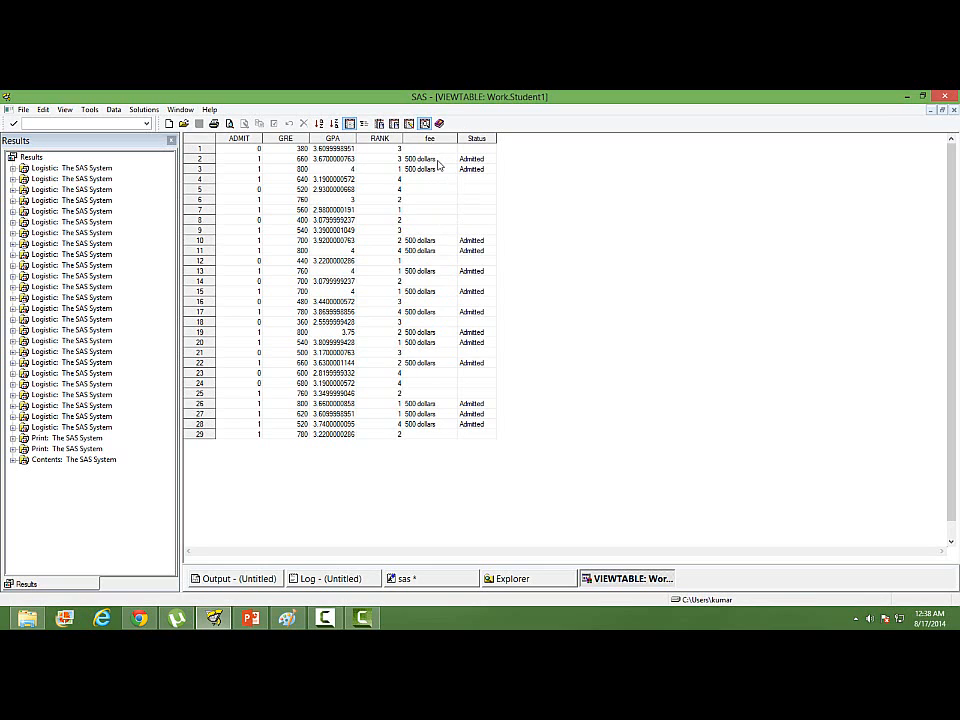
mouse_move(444, 166)
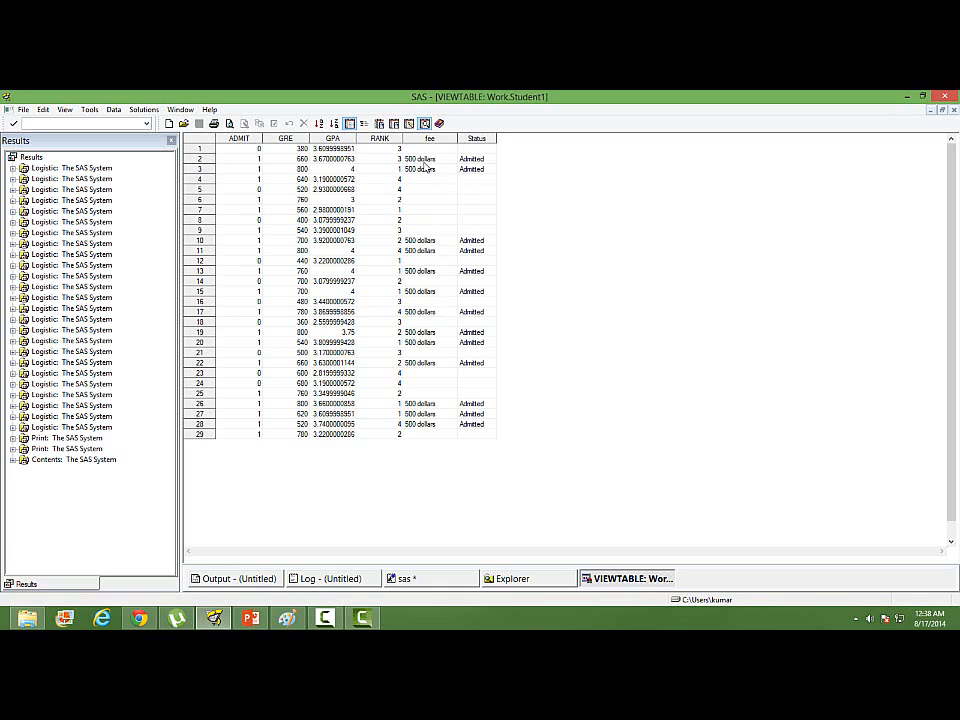
mouse_move(465, 307)
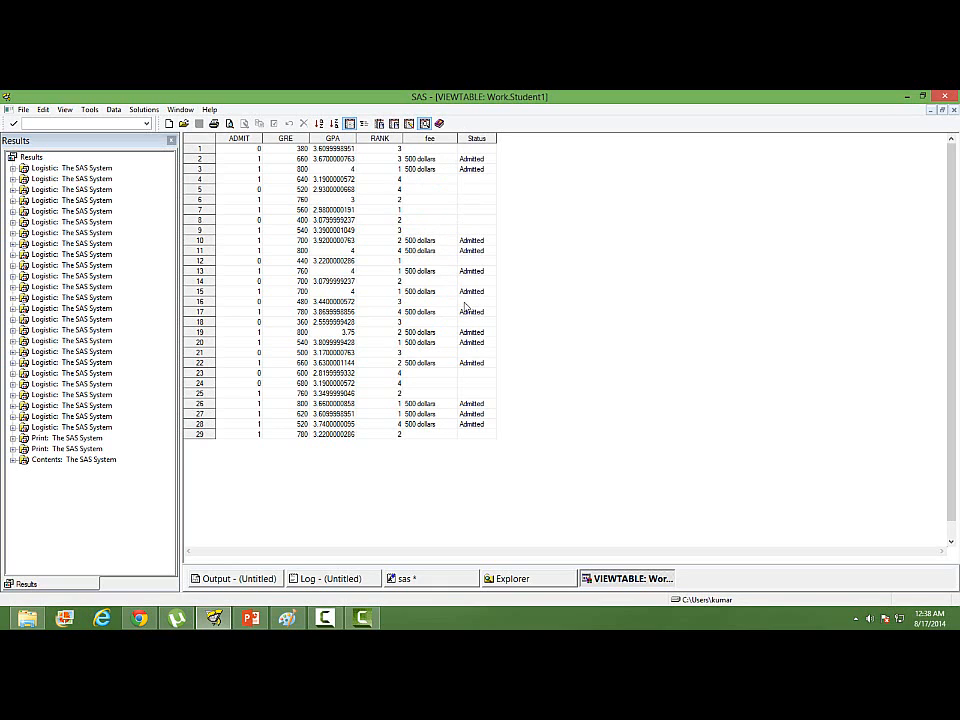
mouse_move(435, 189)
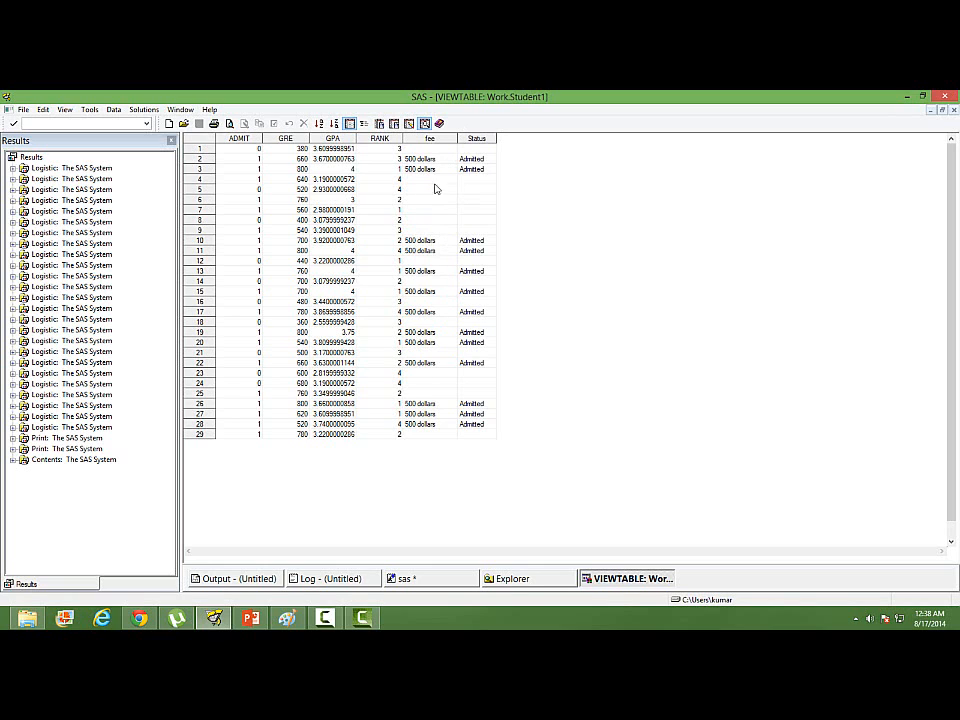
mouse_move(448, 252)
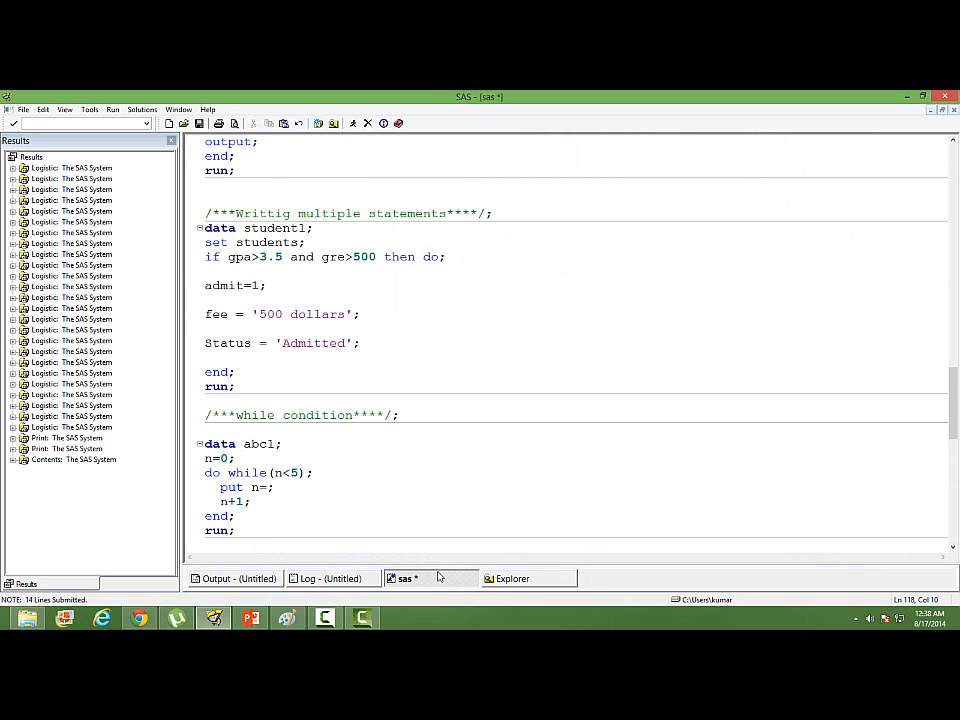
Scroll down and highlight the abc1 DO WHILE data step from data to run.
left_click(274, 487)
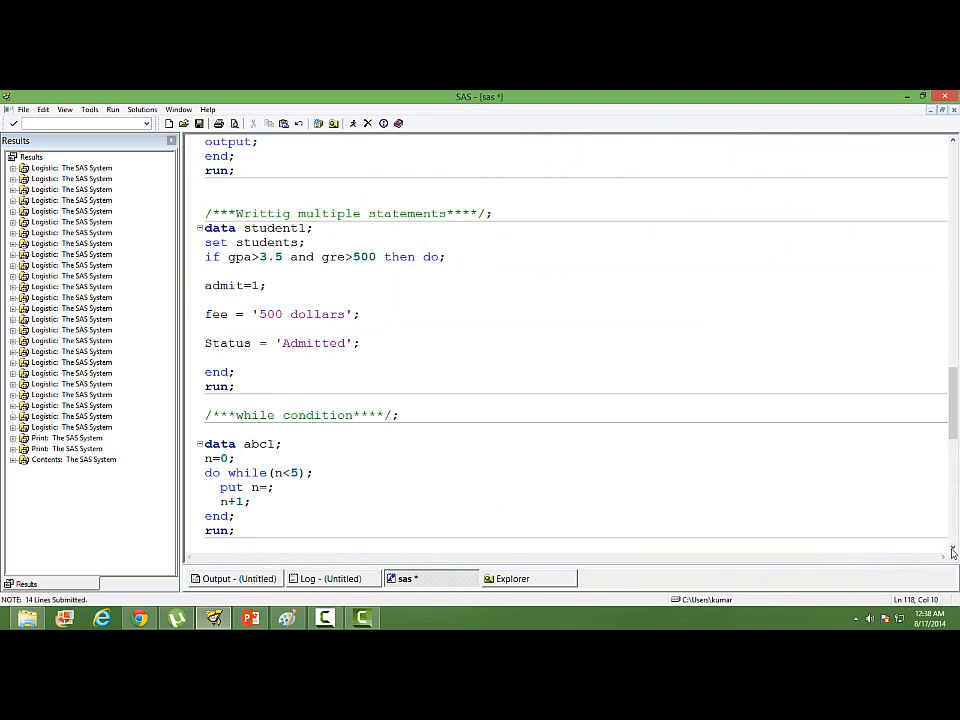
scroll("down", 3)
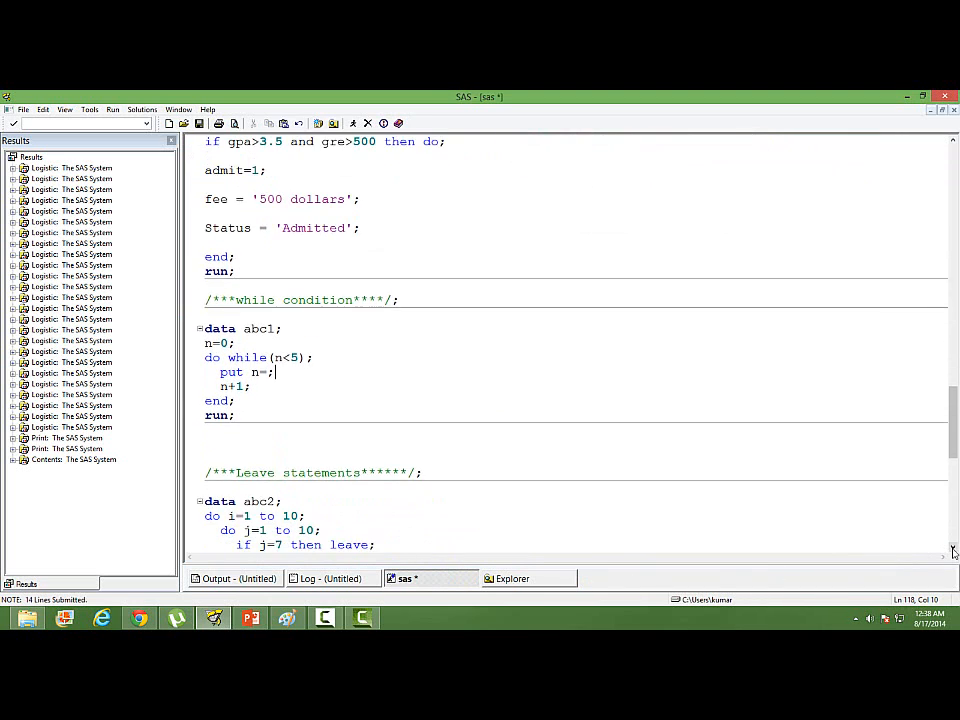
scroll("down", 3)
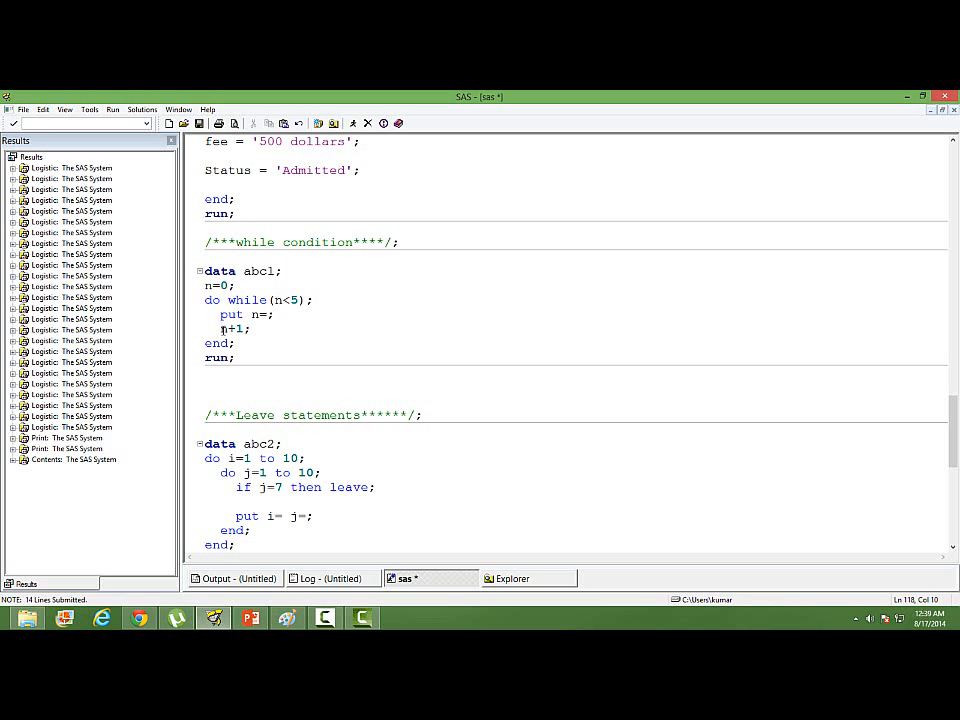
double_click(236, 328)
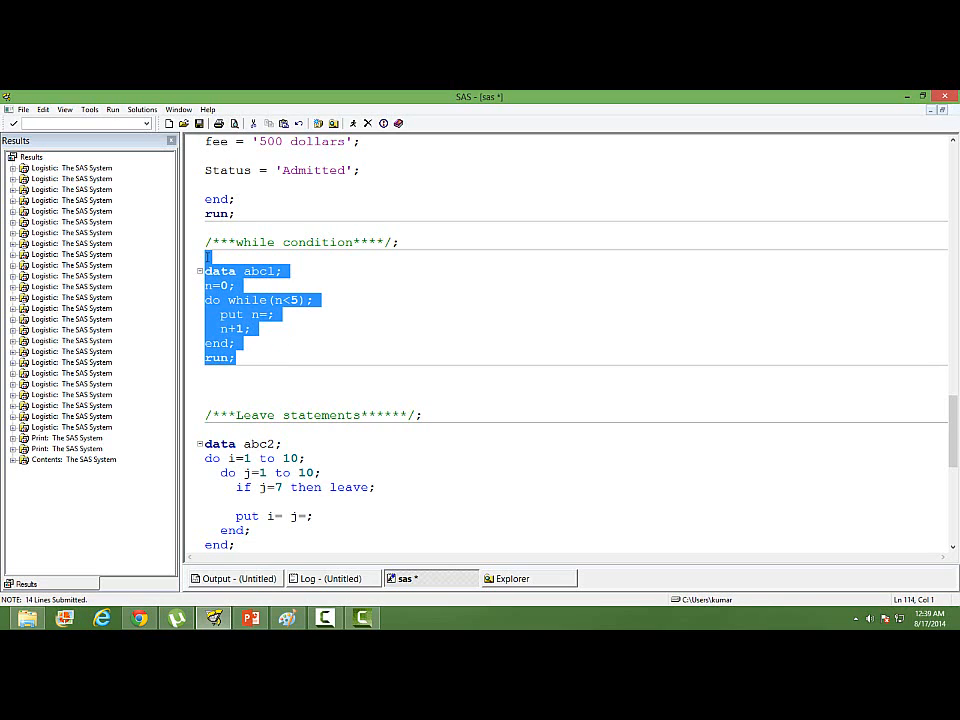
Submit the abc1 step, read n=0 through n=4 in the log, then return to code.
left_click(352, 123)
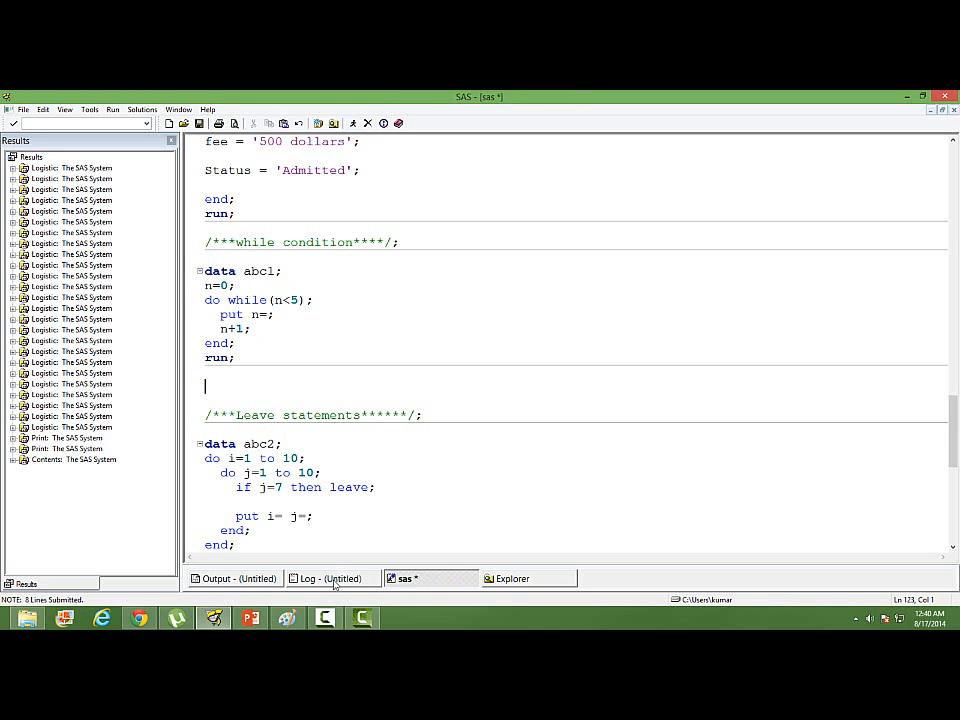
left_click(330, 578)
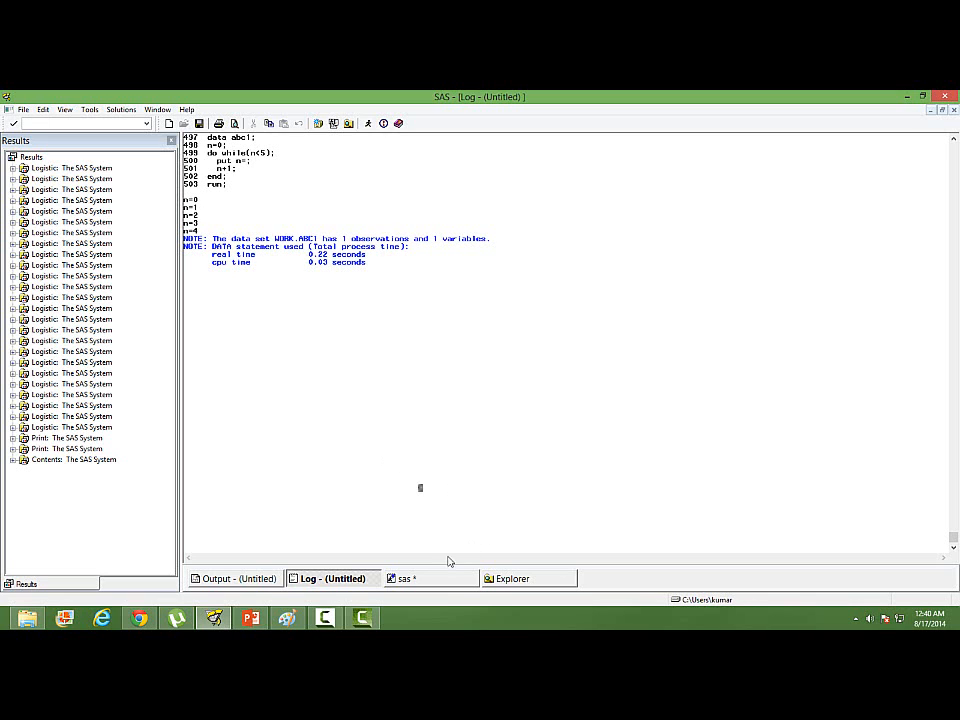
left_click(402, 578)
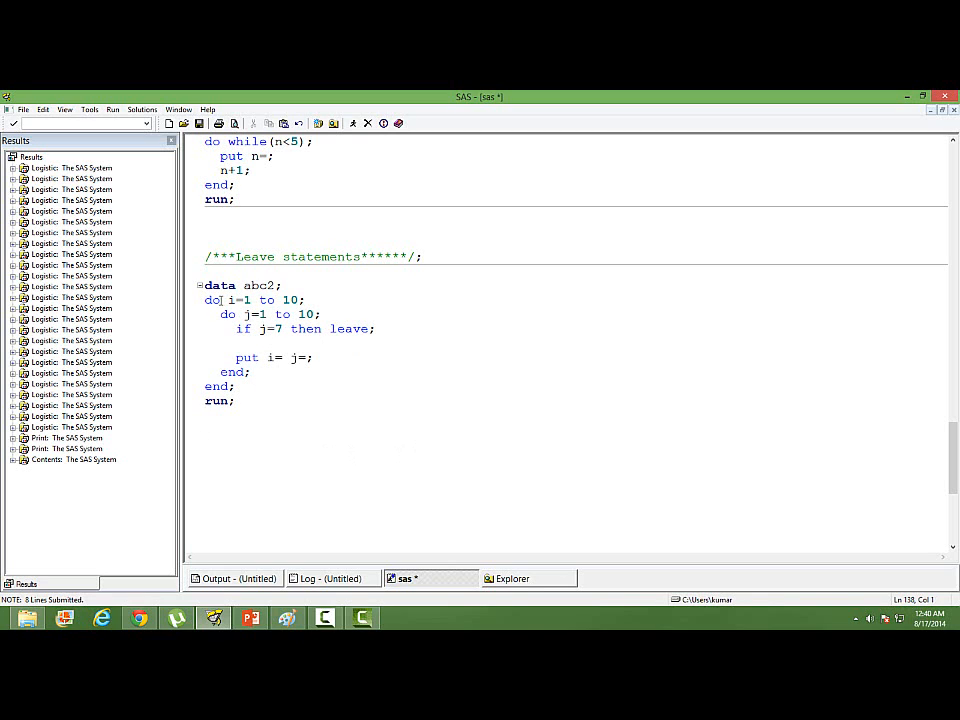
mouse_move(230, 316)
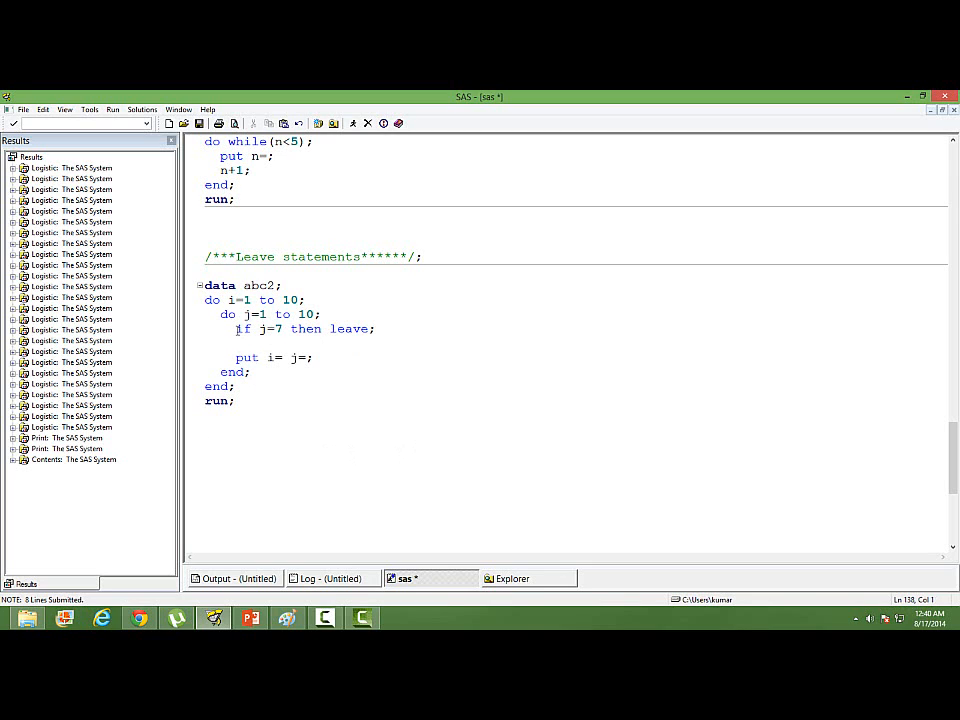
left_click(205, 443)
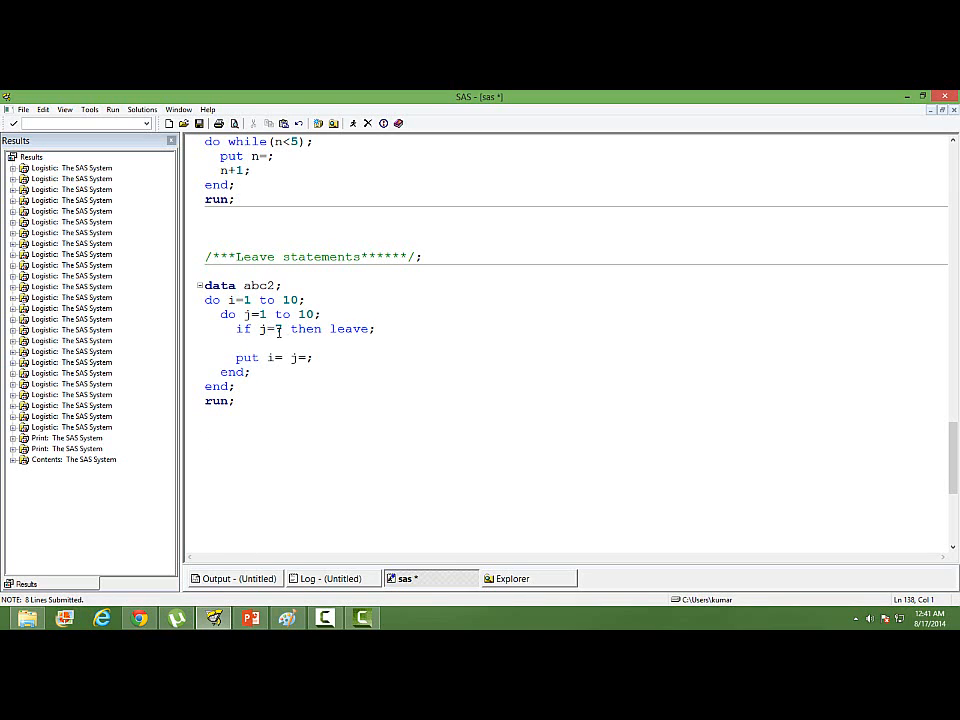
left_click(205, 443)
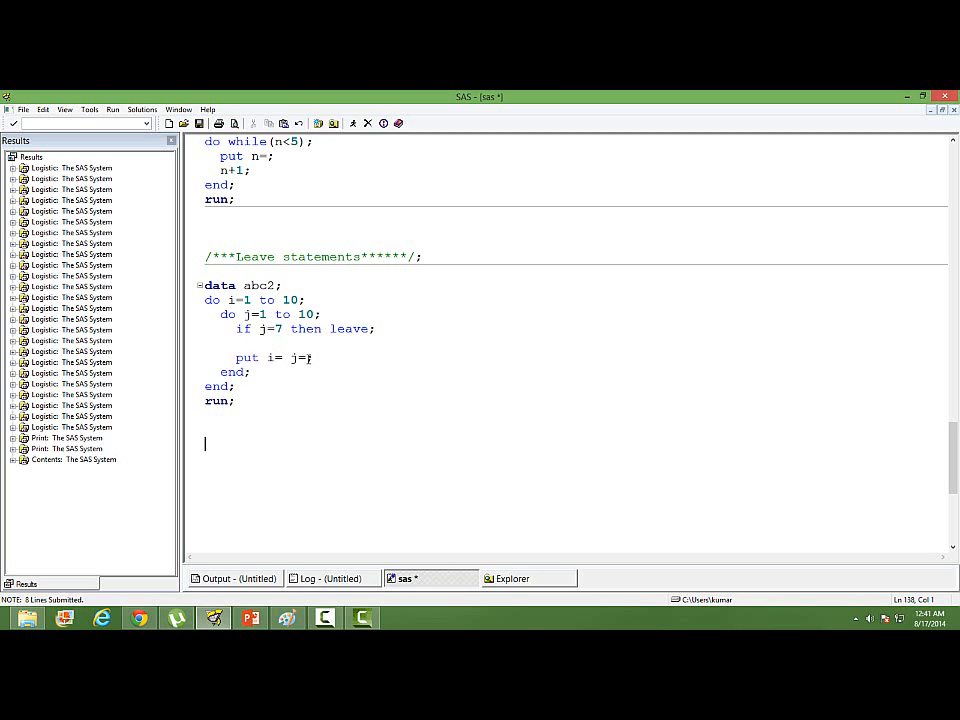
mouse_move(371, 408)
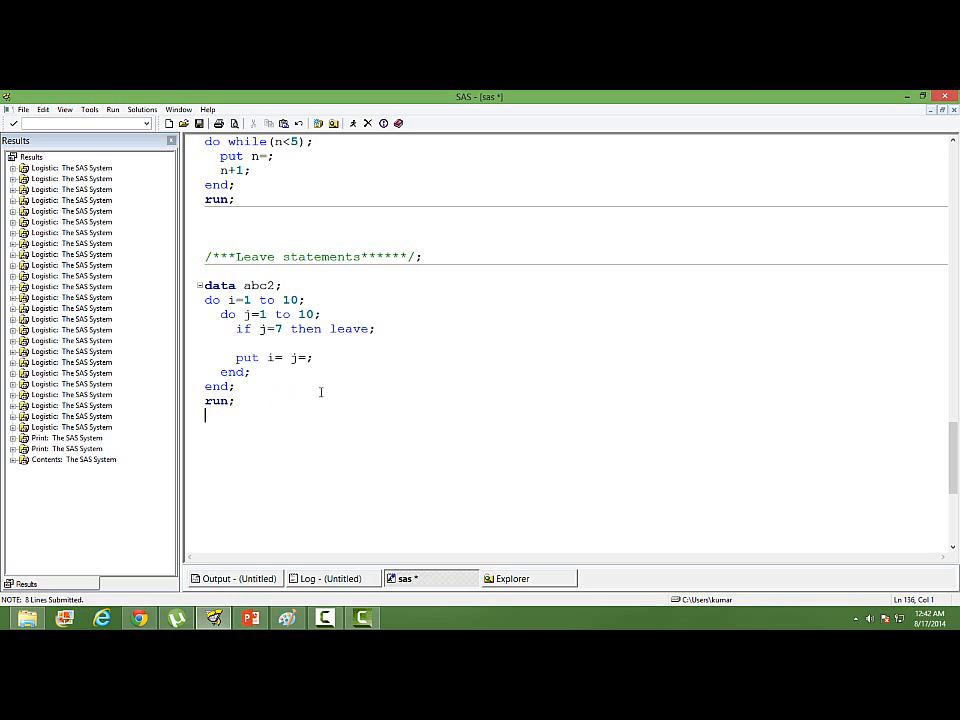
left_click(236, 400)
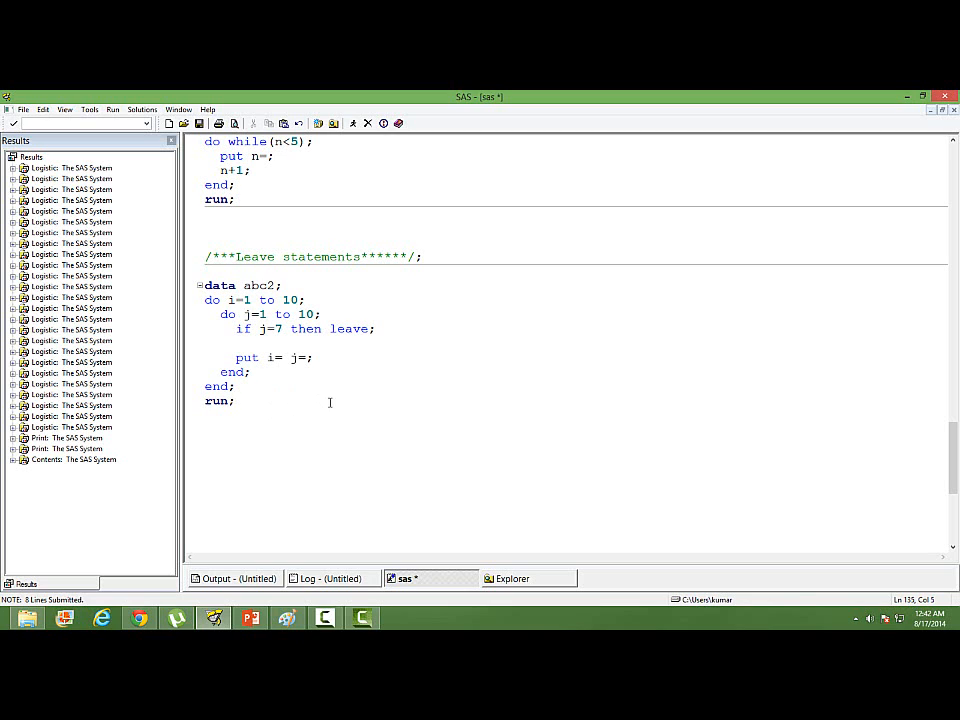
mouse_move(281, 401)
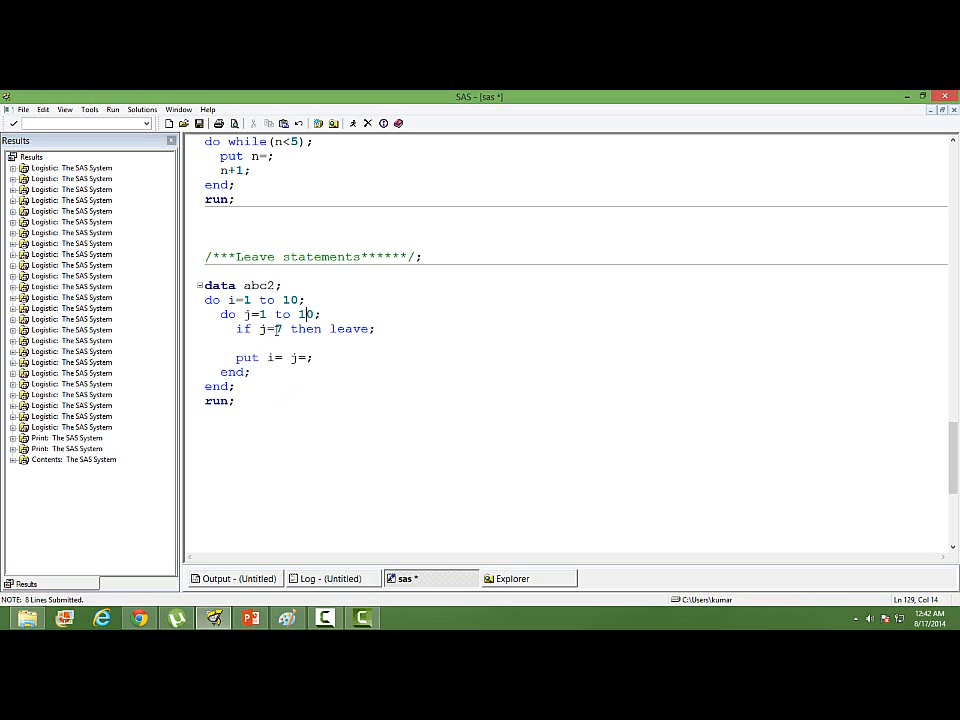
type("0")
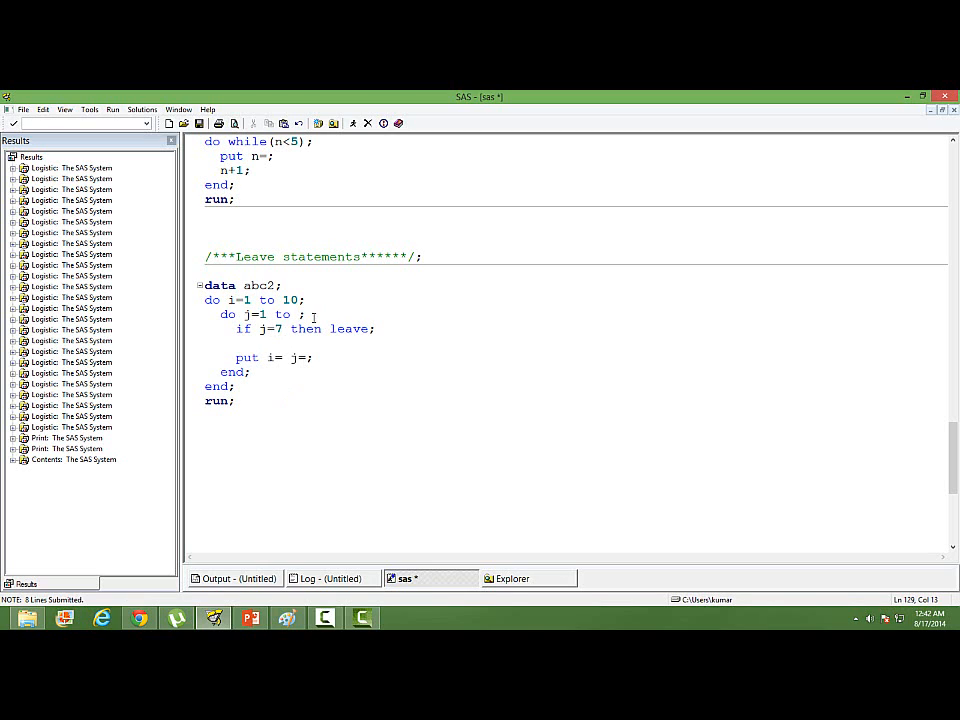
type("10")
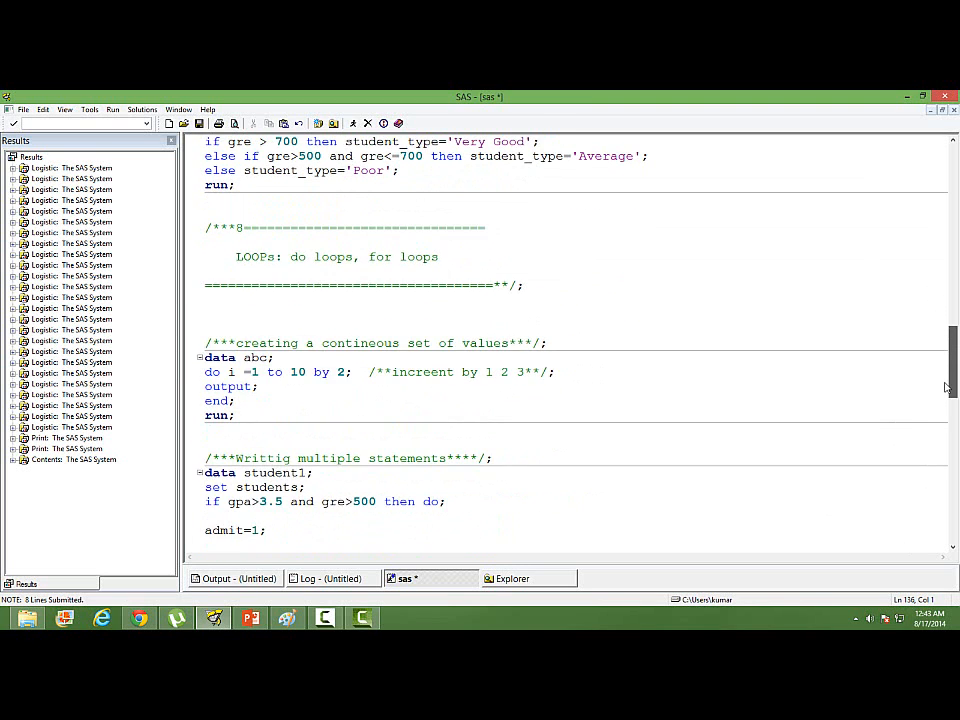
scroll("down", 3)
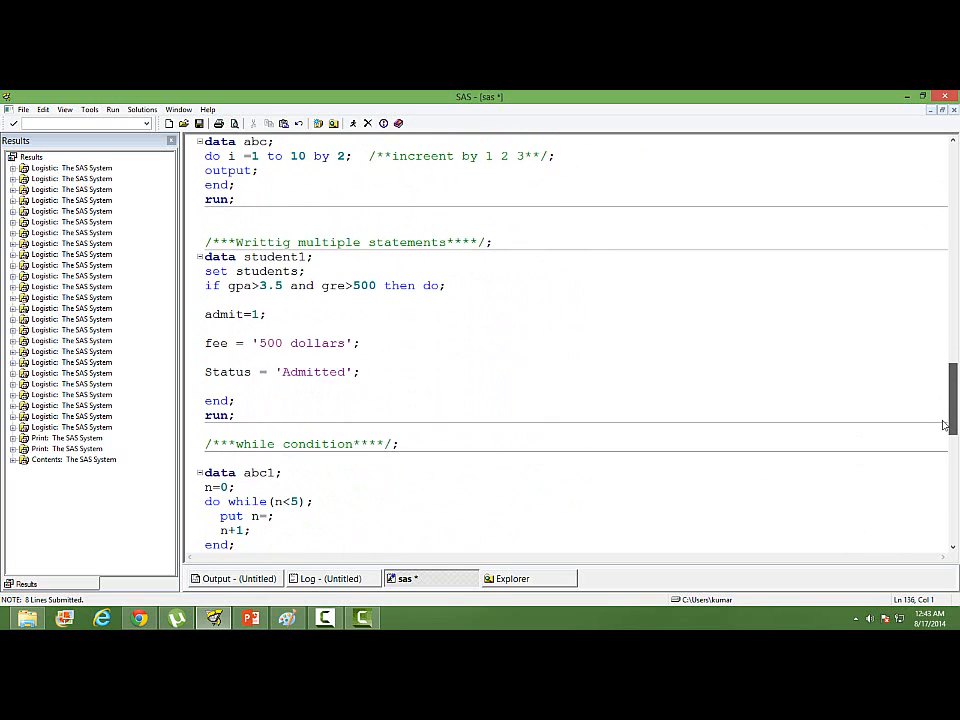
scroll("down", 3)
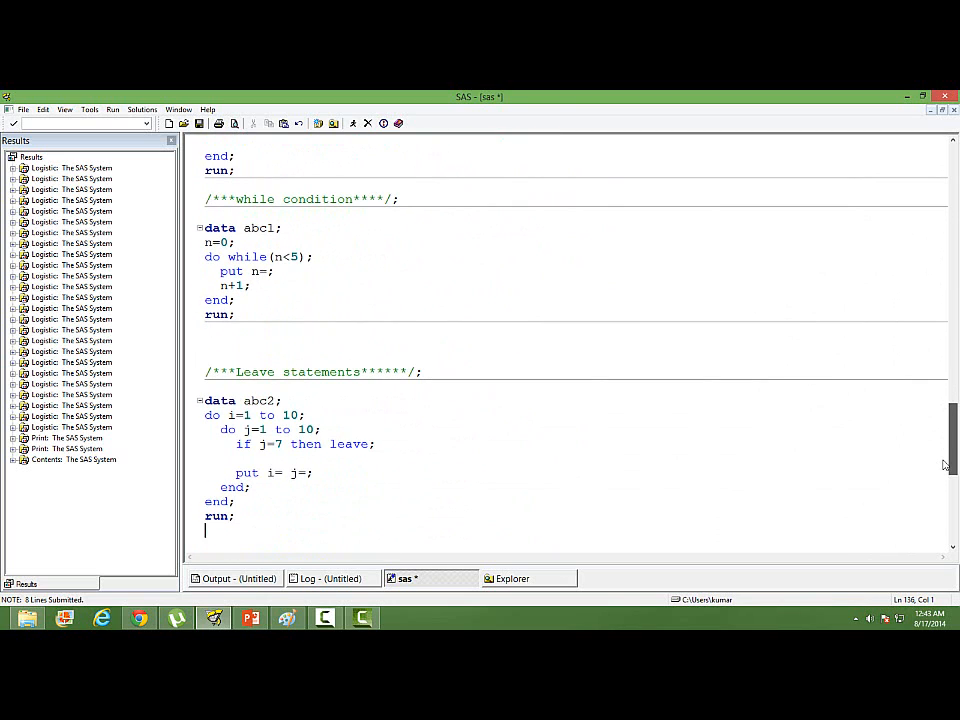